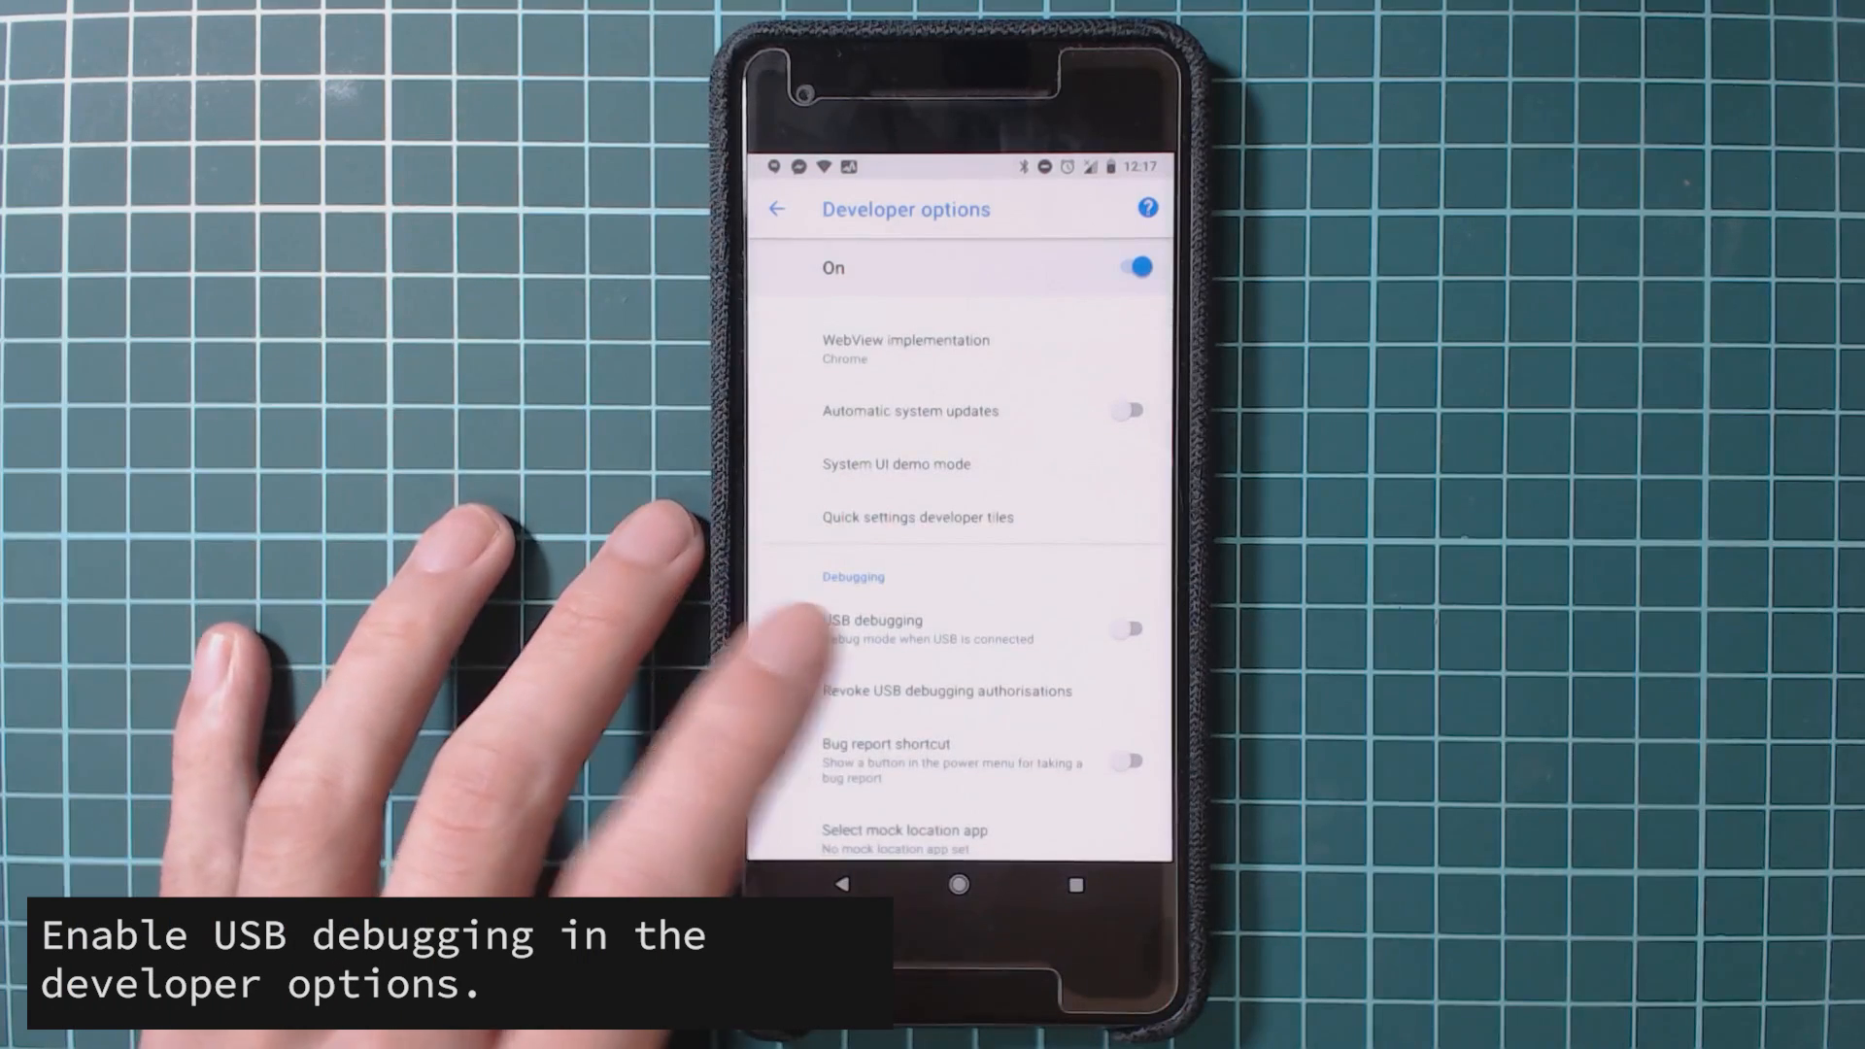
Step: Switch on the USB debugging toggle in the phone's developer options
click(1124, 628)
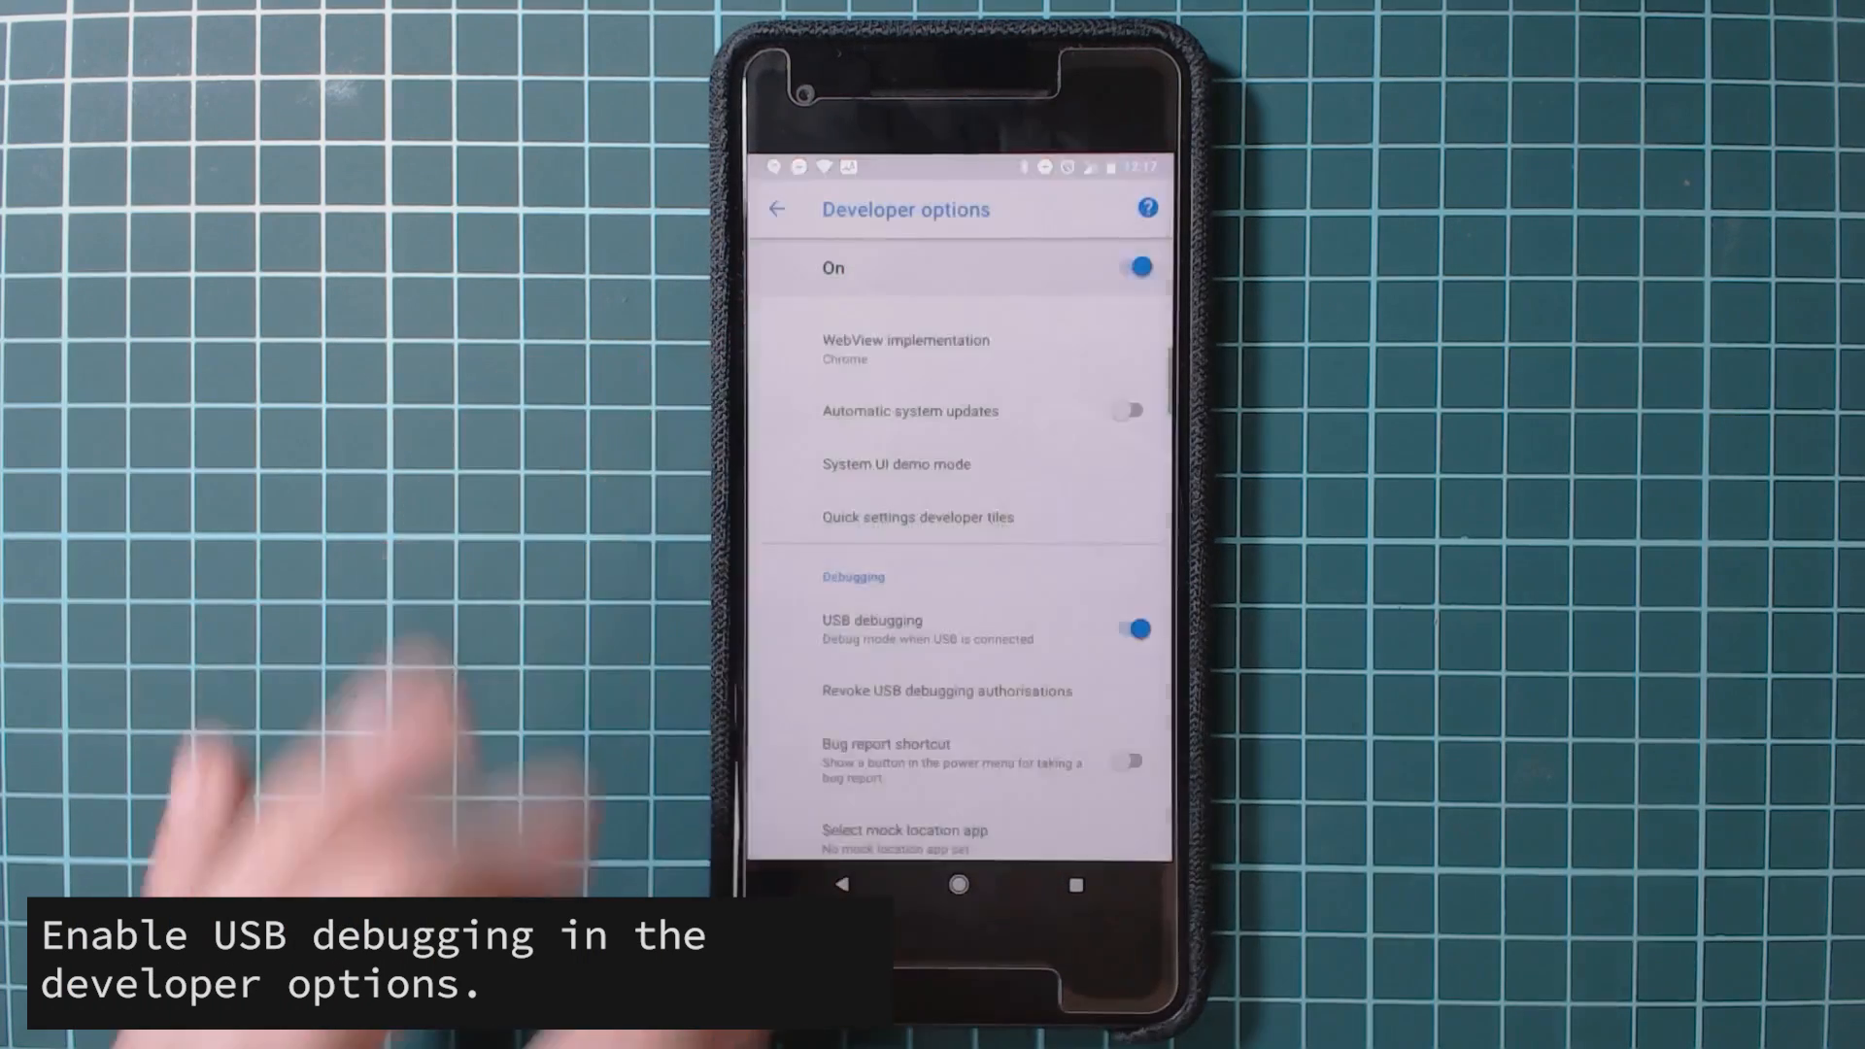
mouse_move(358, 773)
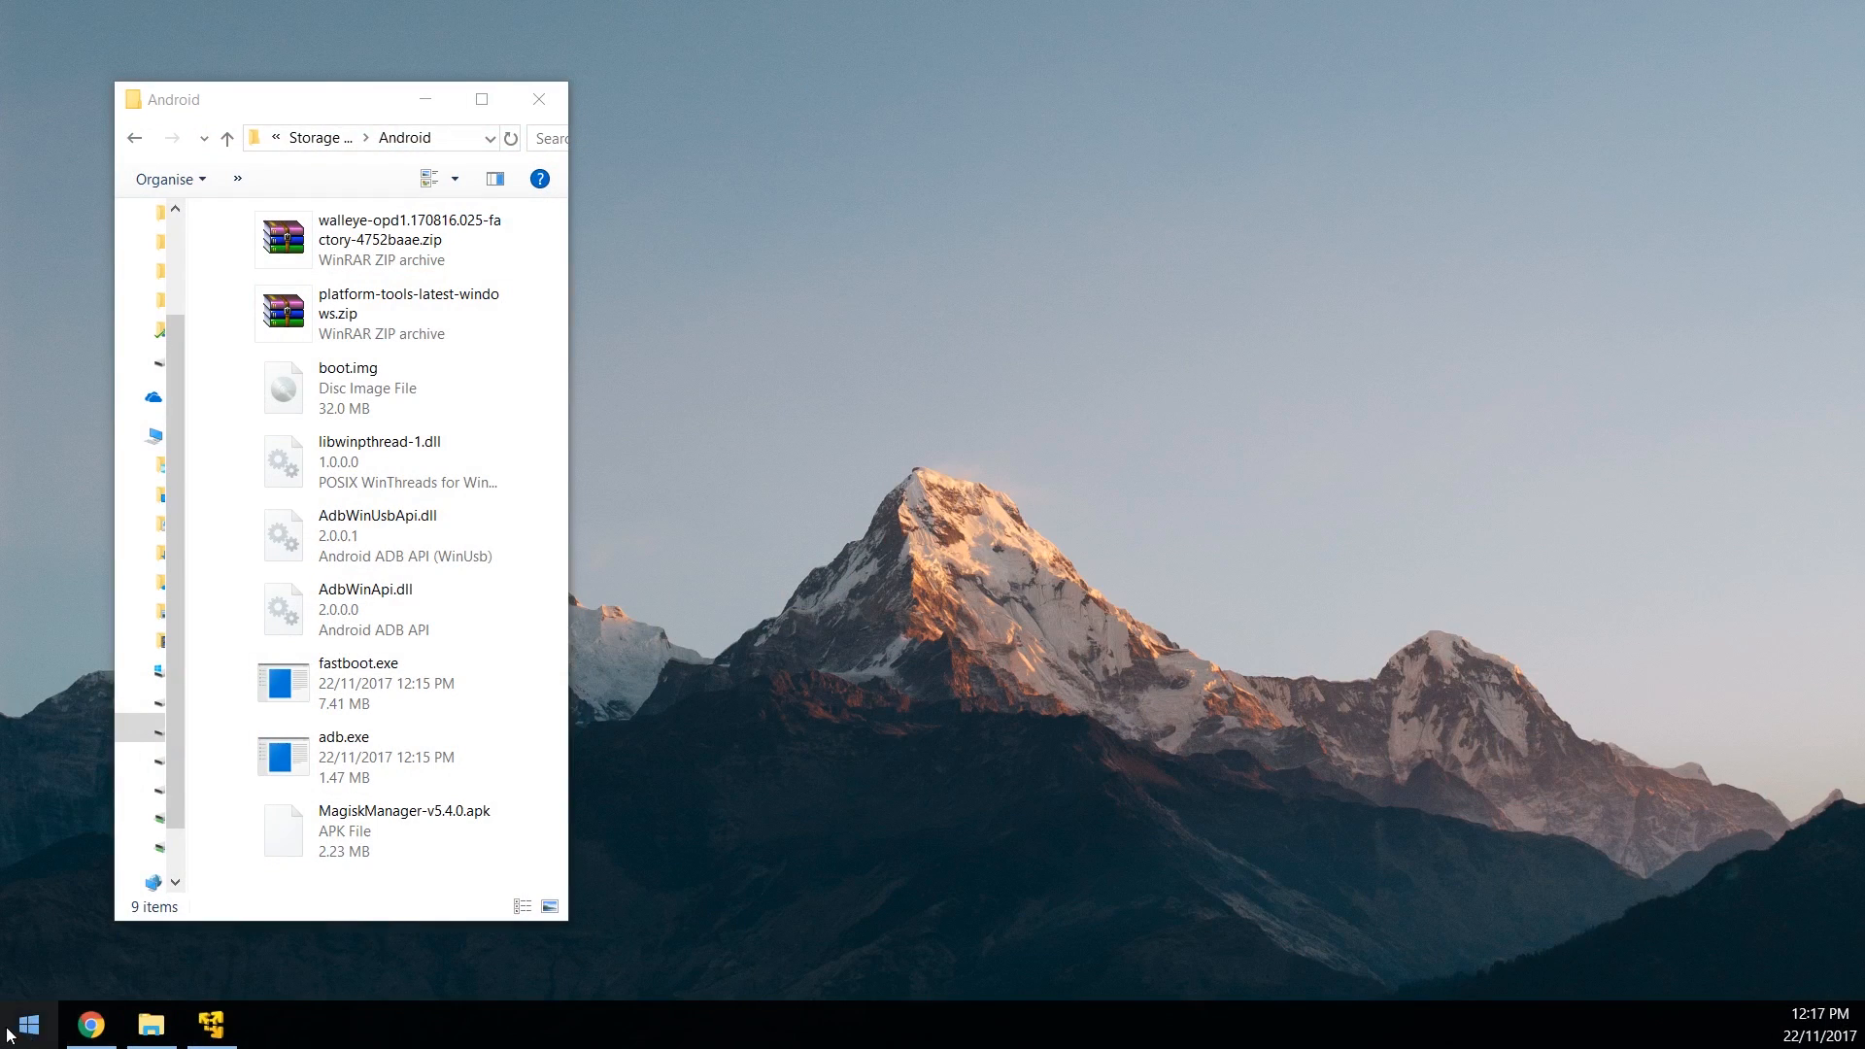
Step: Reach Device Manager from the Start button's system tools menu, then bring up the Windows 7 VM
right_click(26, 1024)
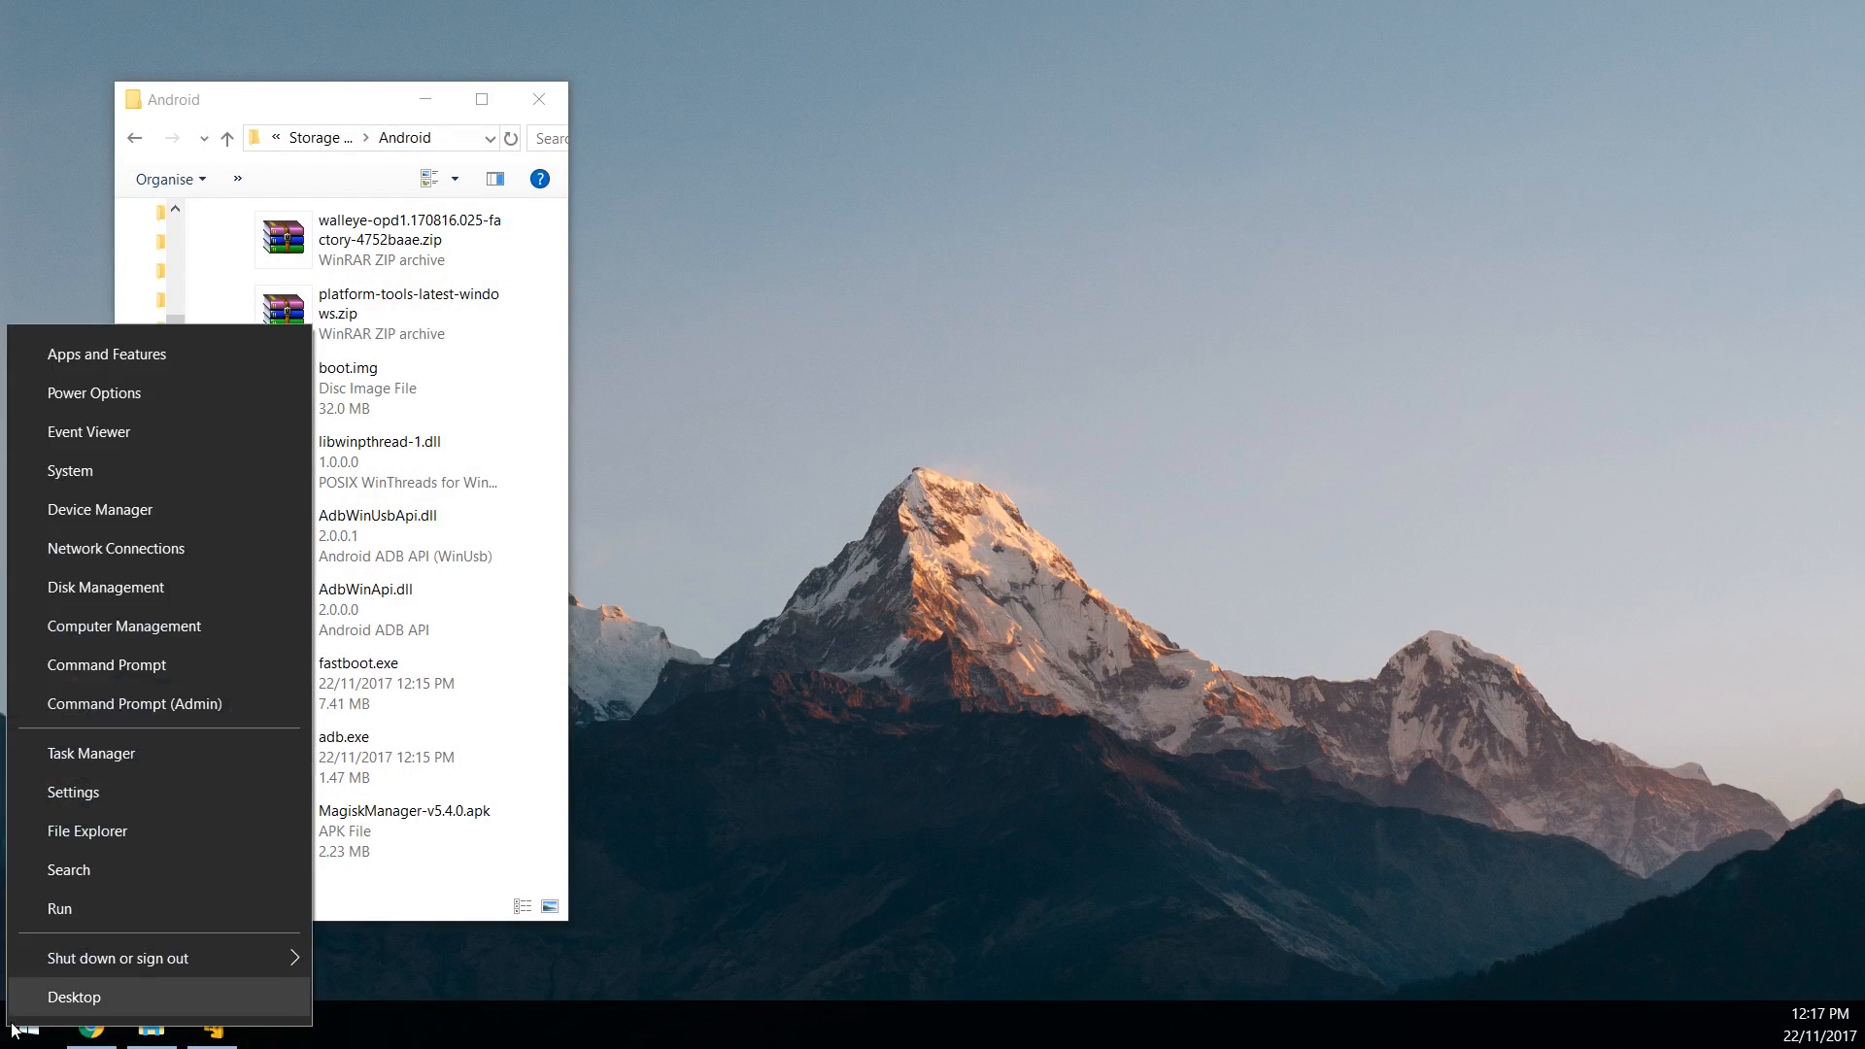
mouse_move(113, 909)
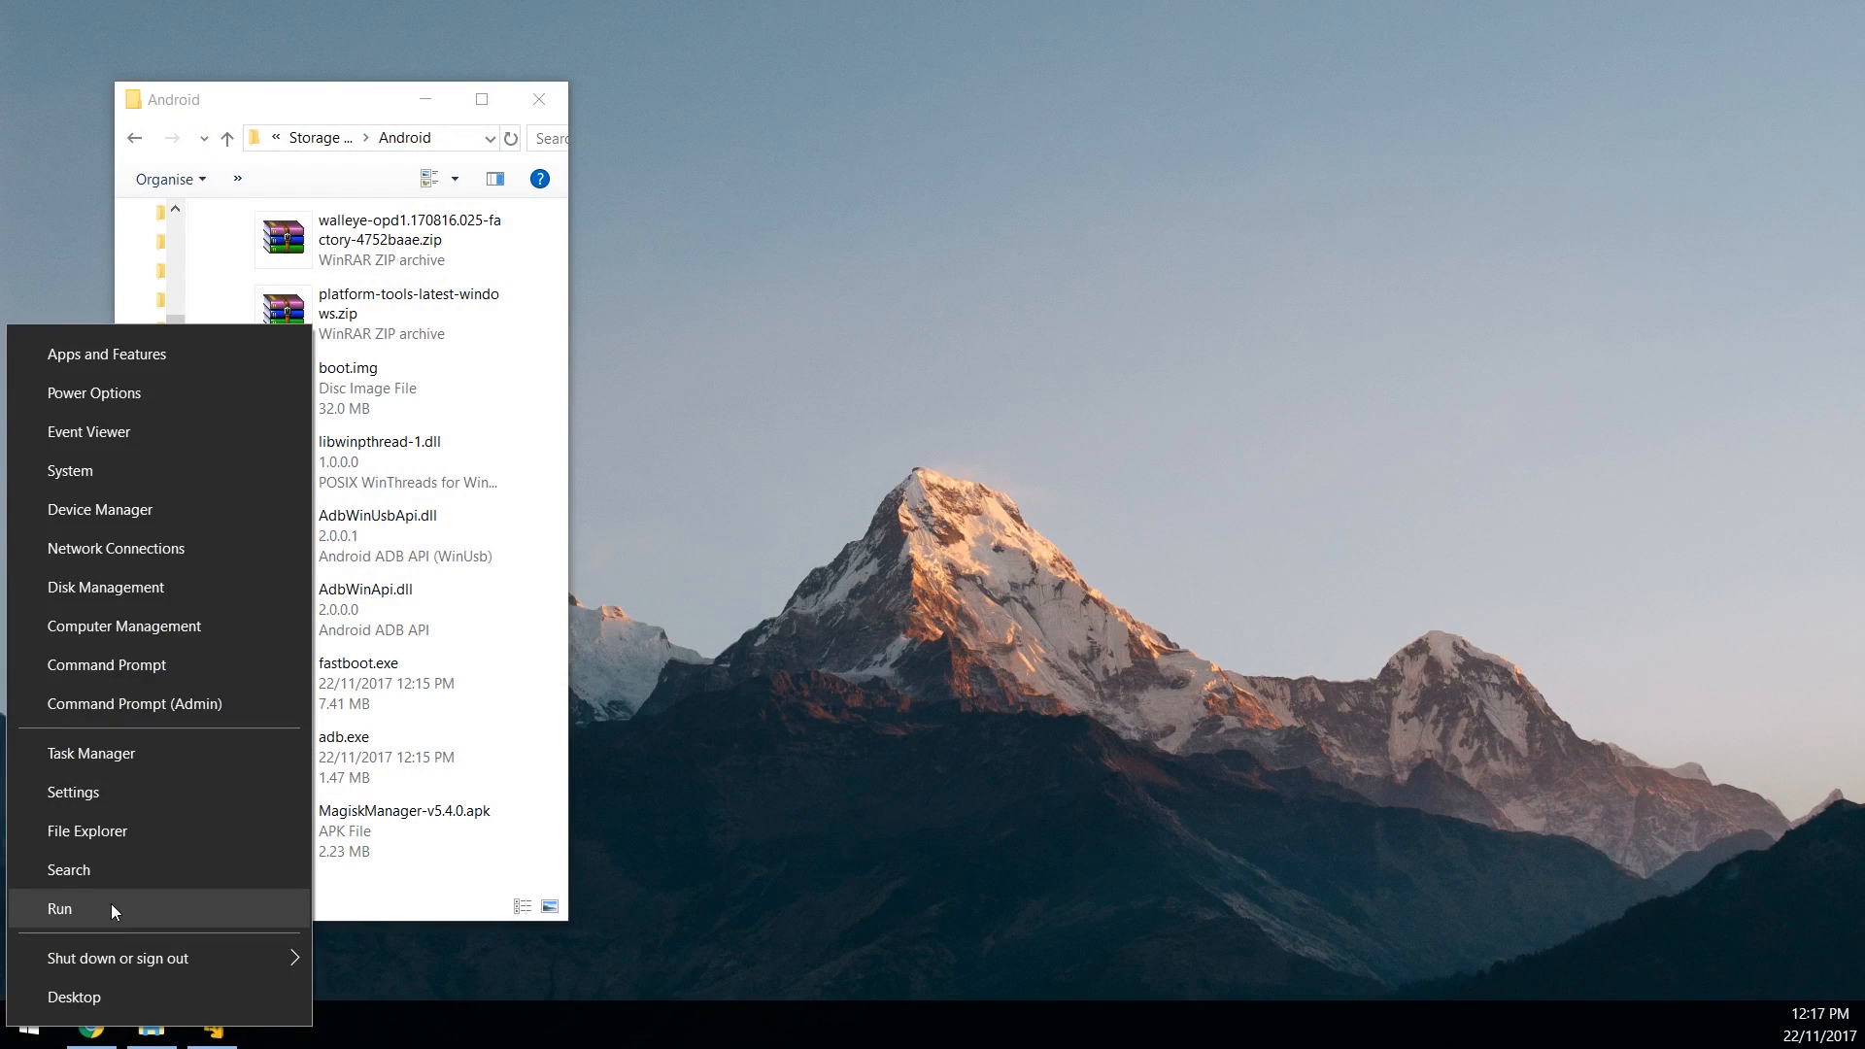
mouse_move(116, 790)
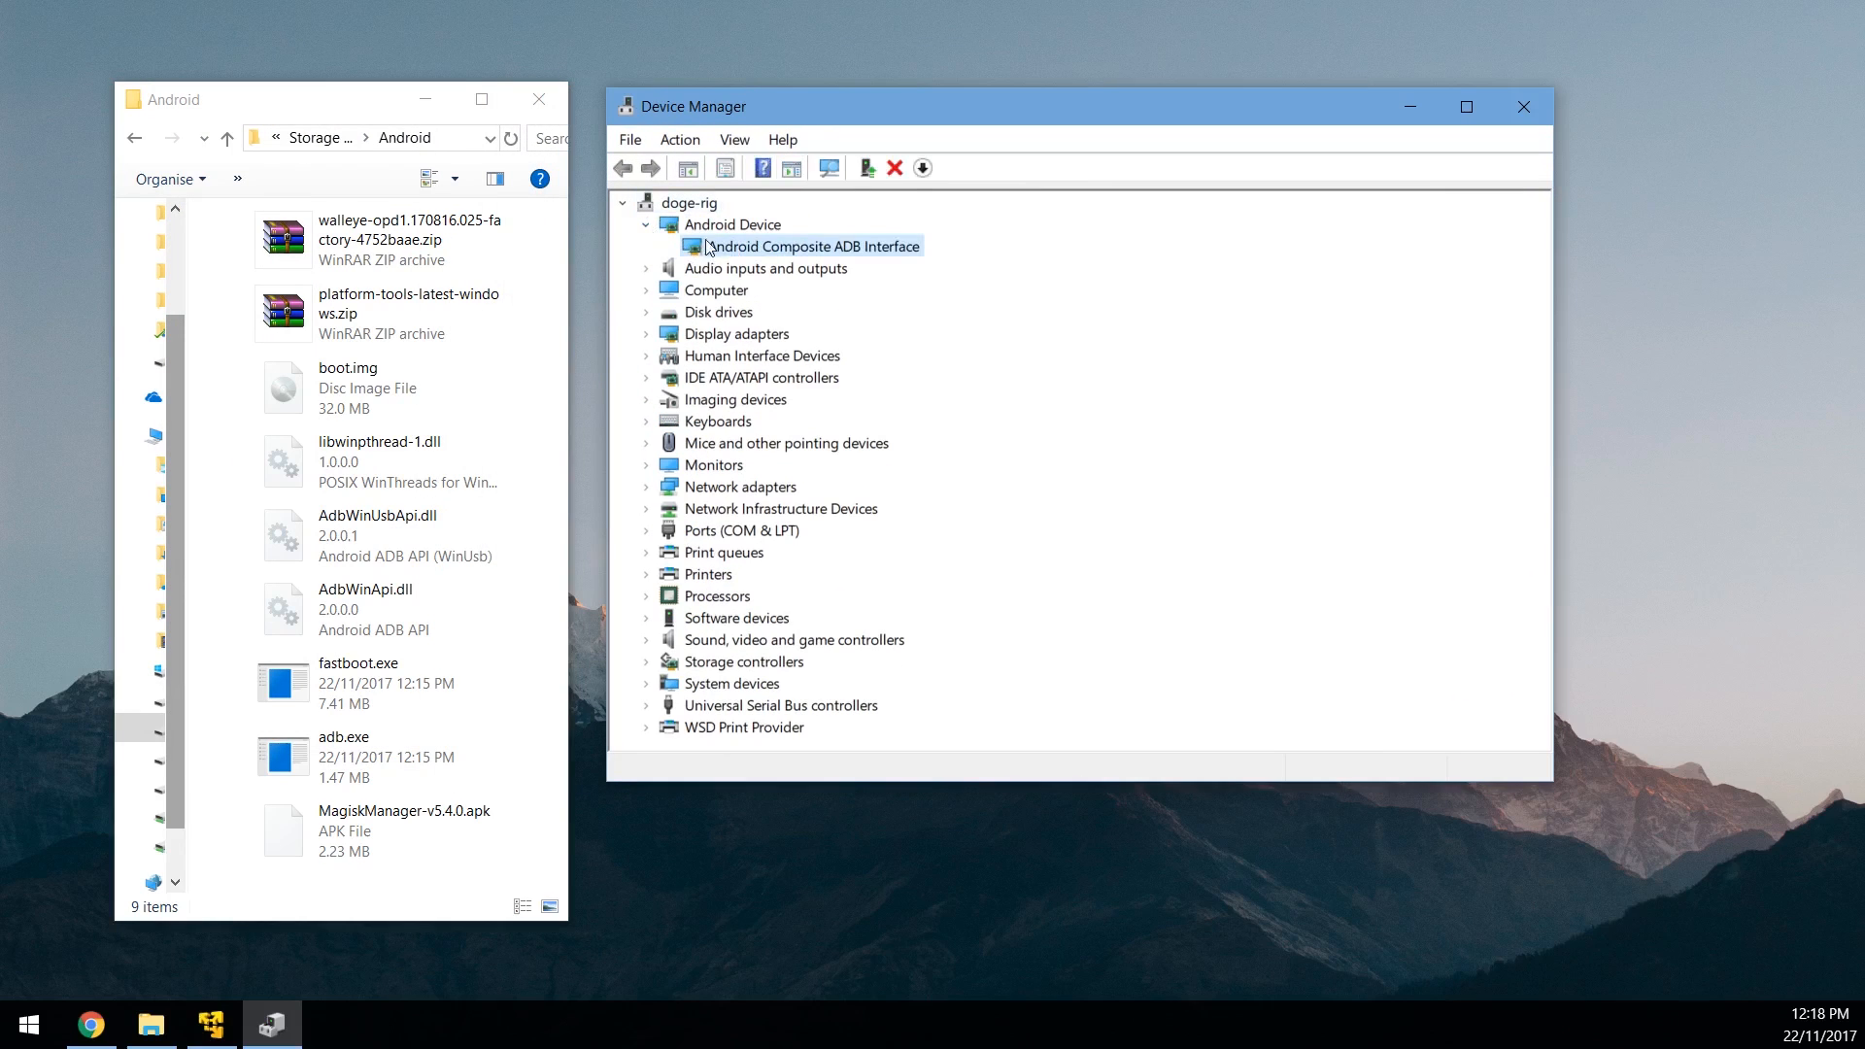
mouse_move(882, 263)
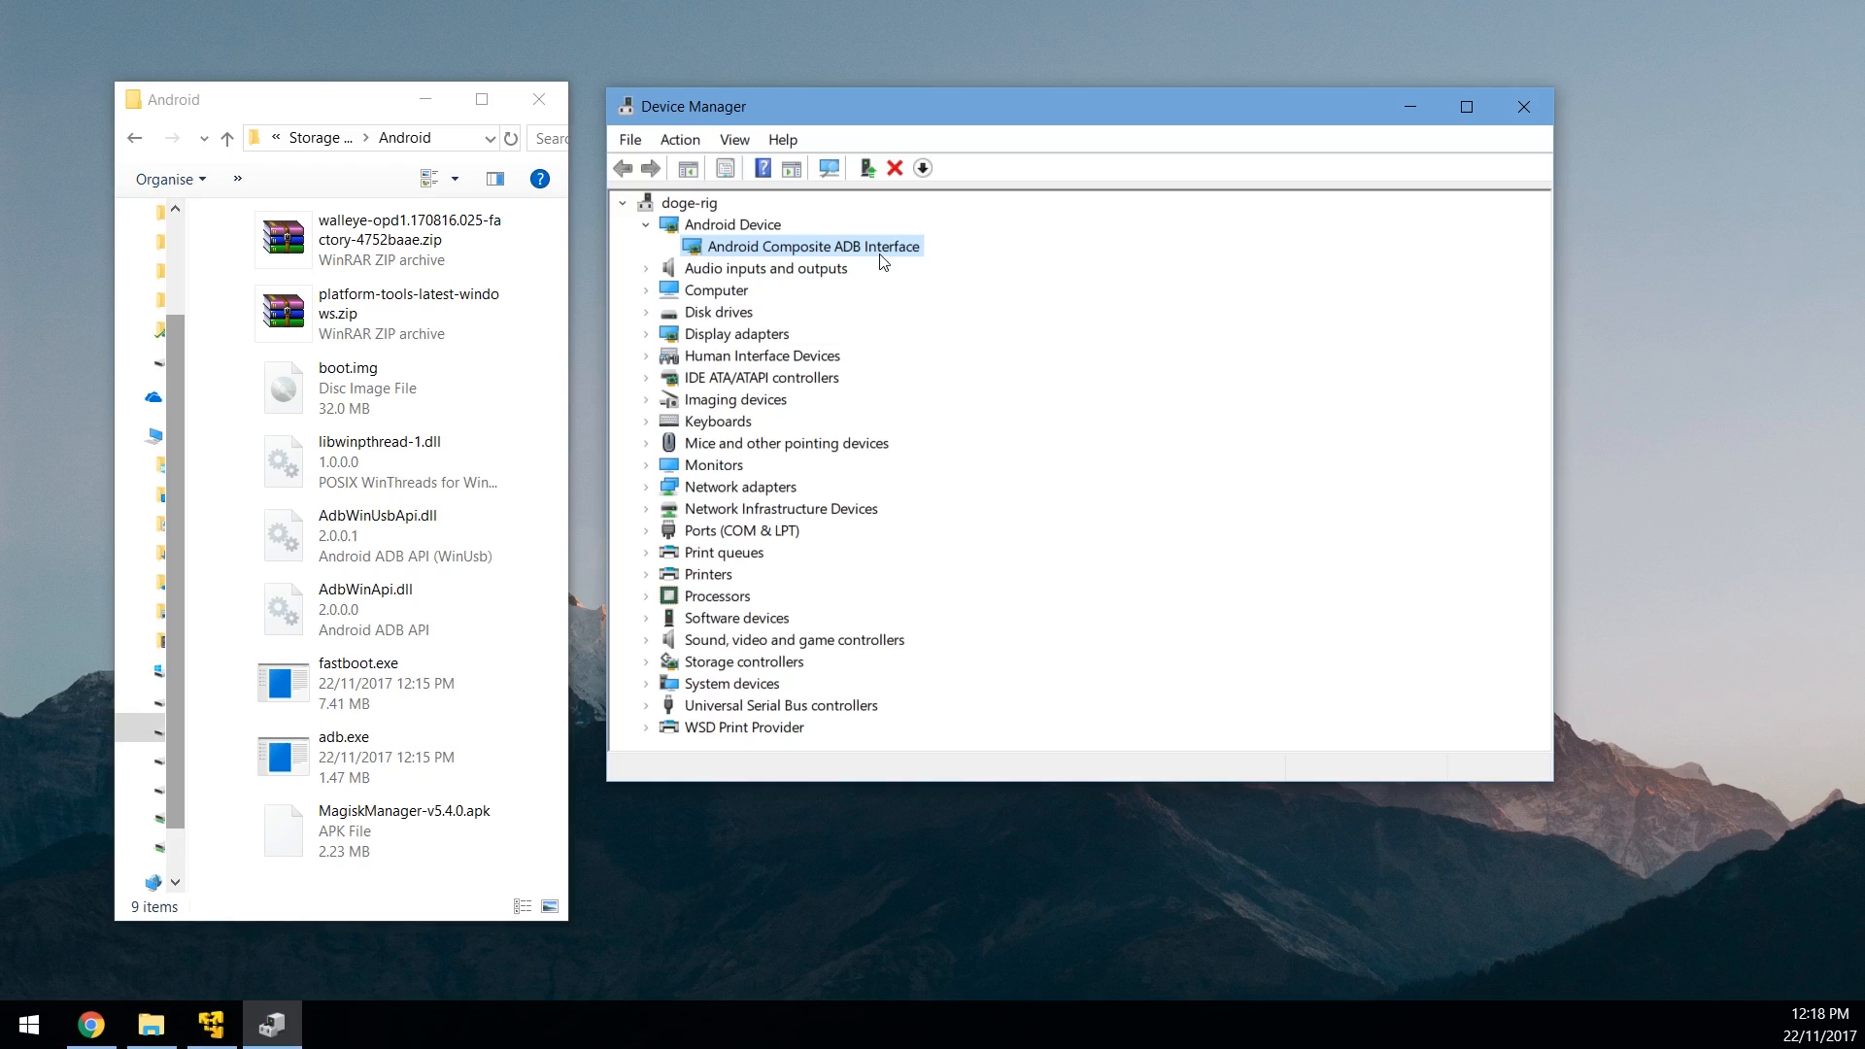
click(211, 1023)
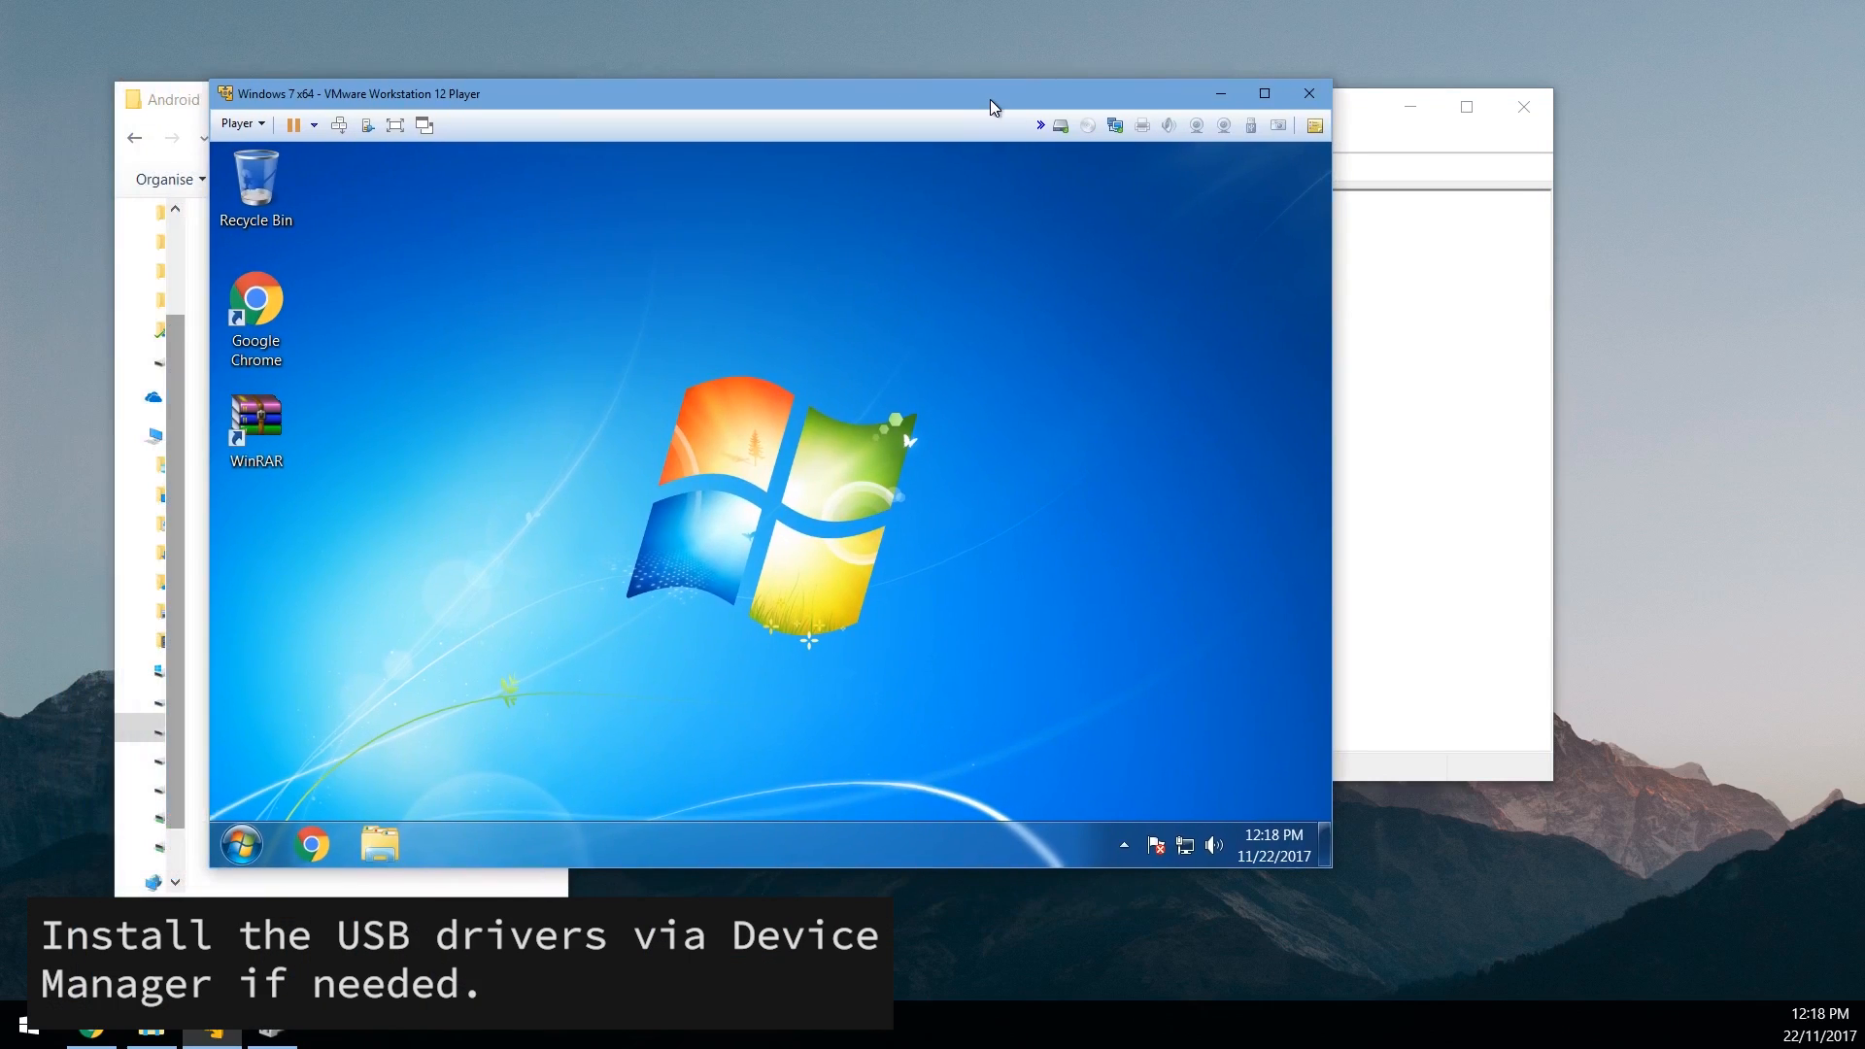
Step: Maximise the VM and open latest_usb_driver_windows.zip from its Downloads folder
click(1262, 93)
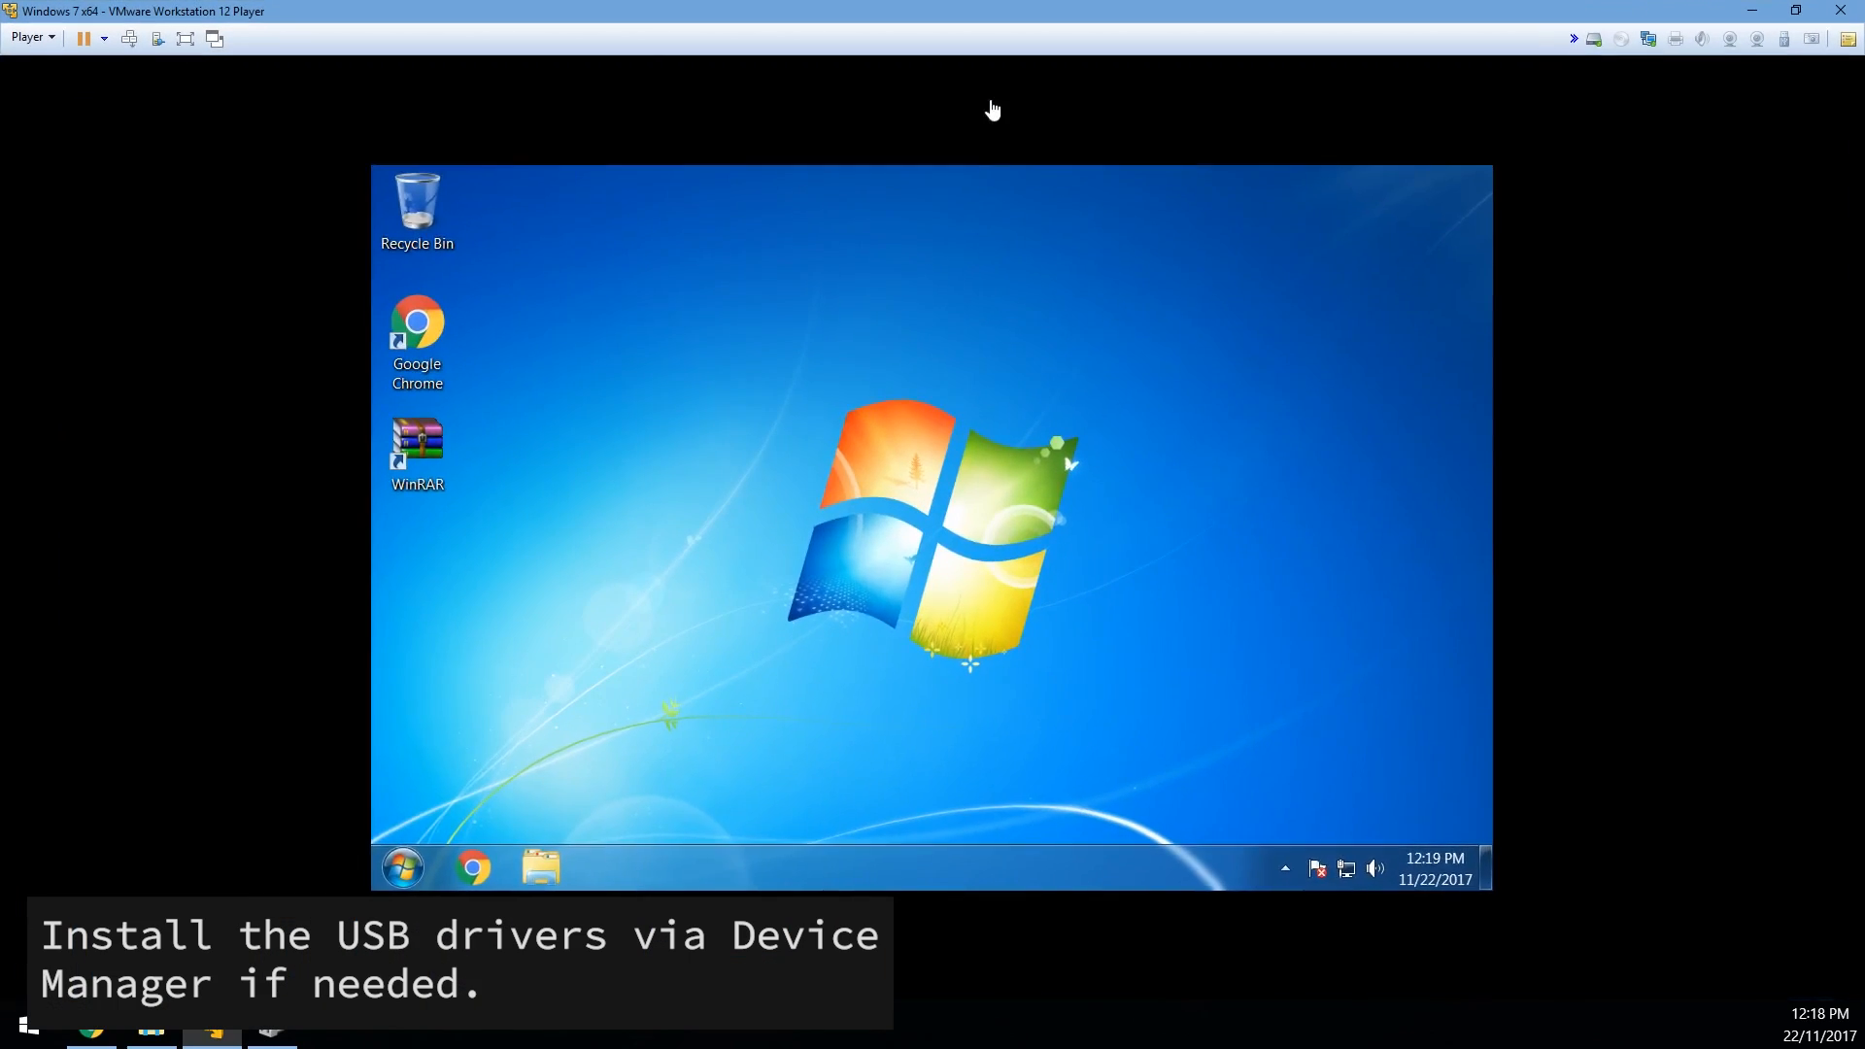
click(538, 866)
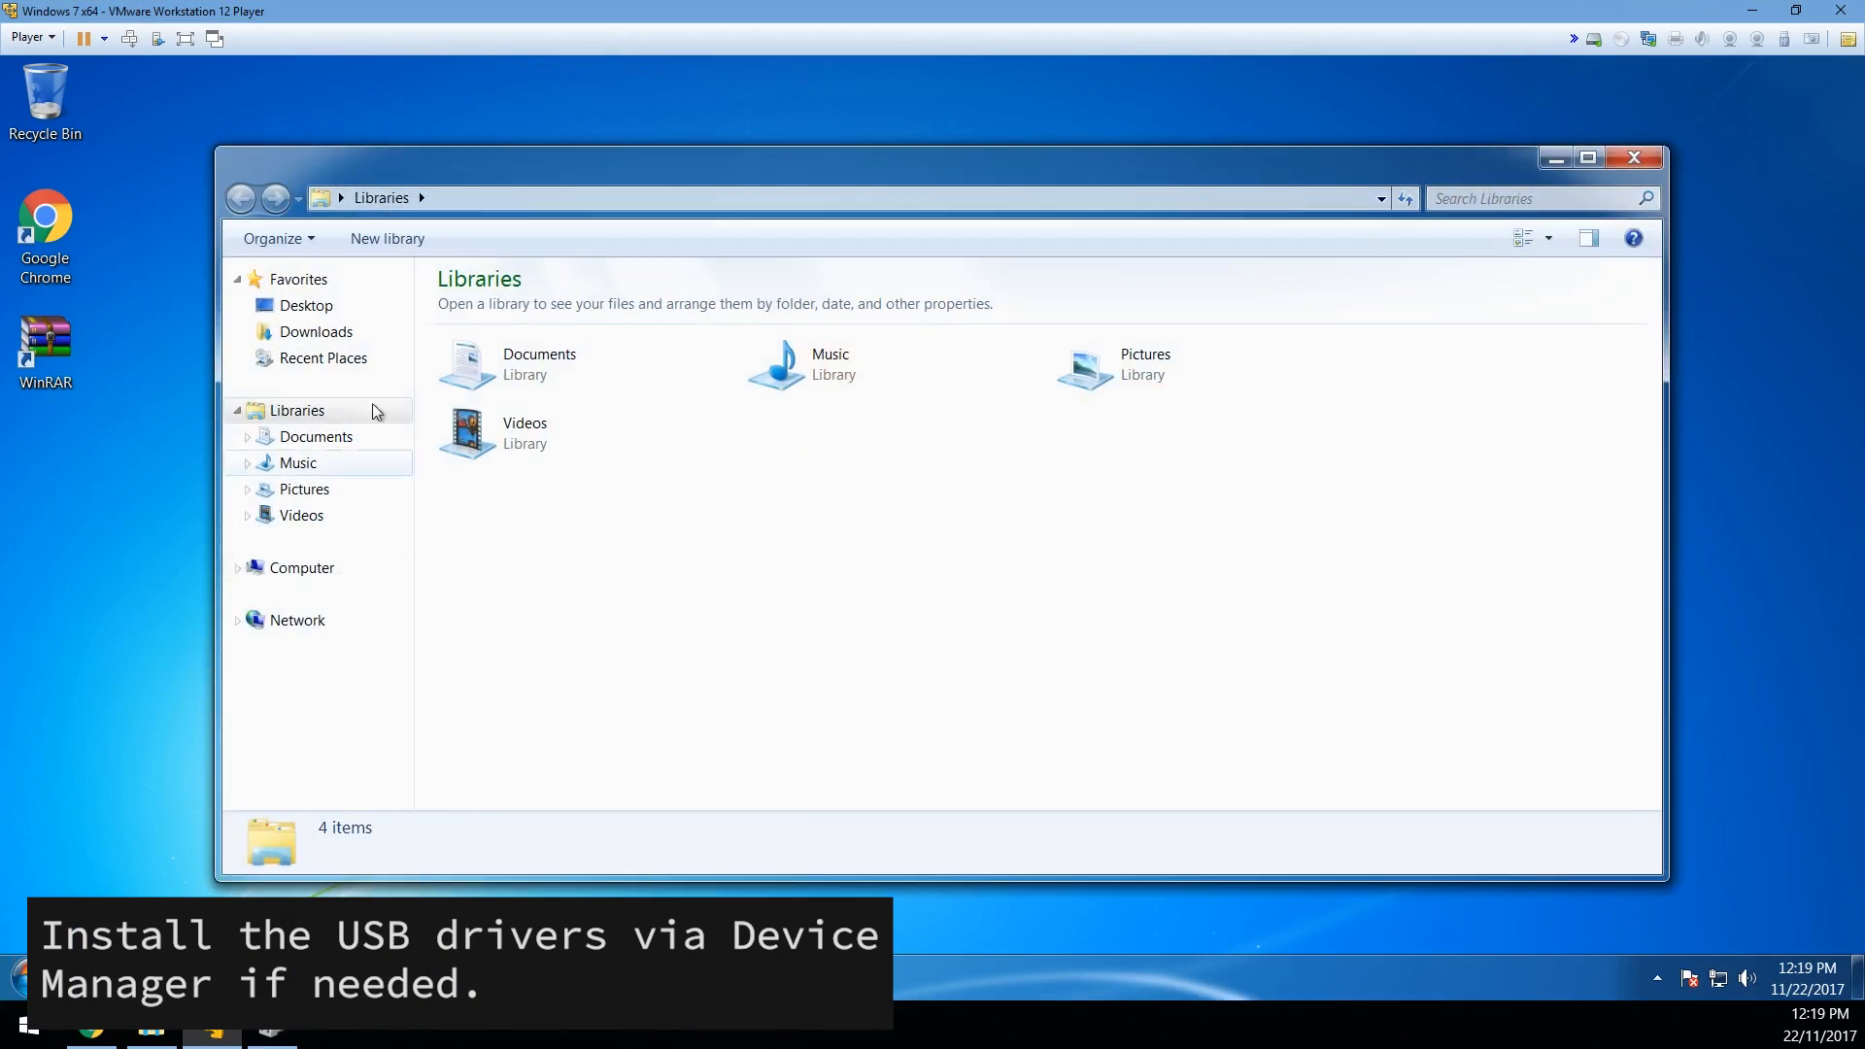
click(316, 333)
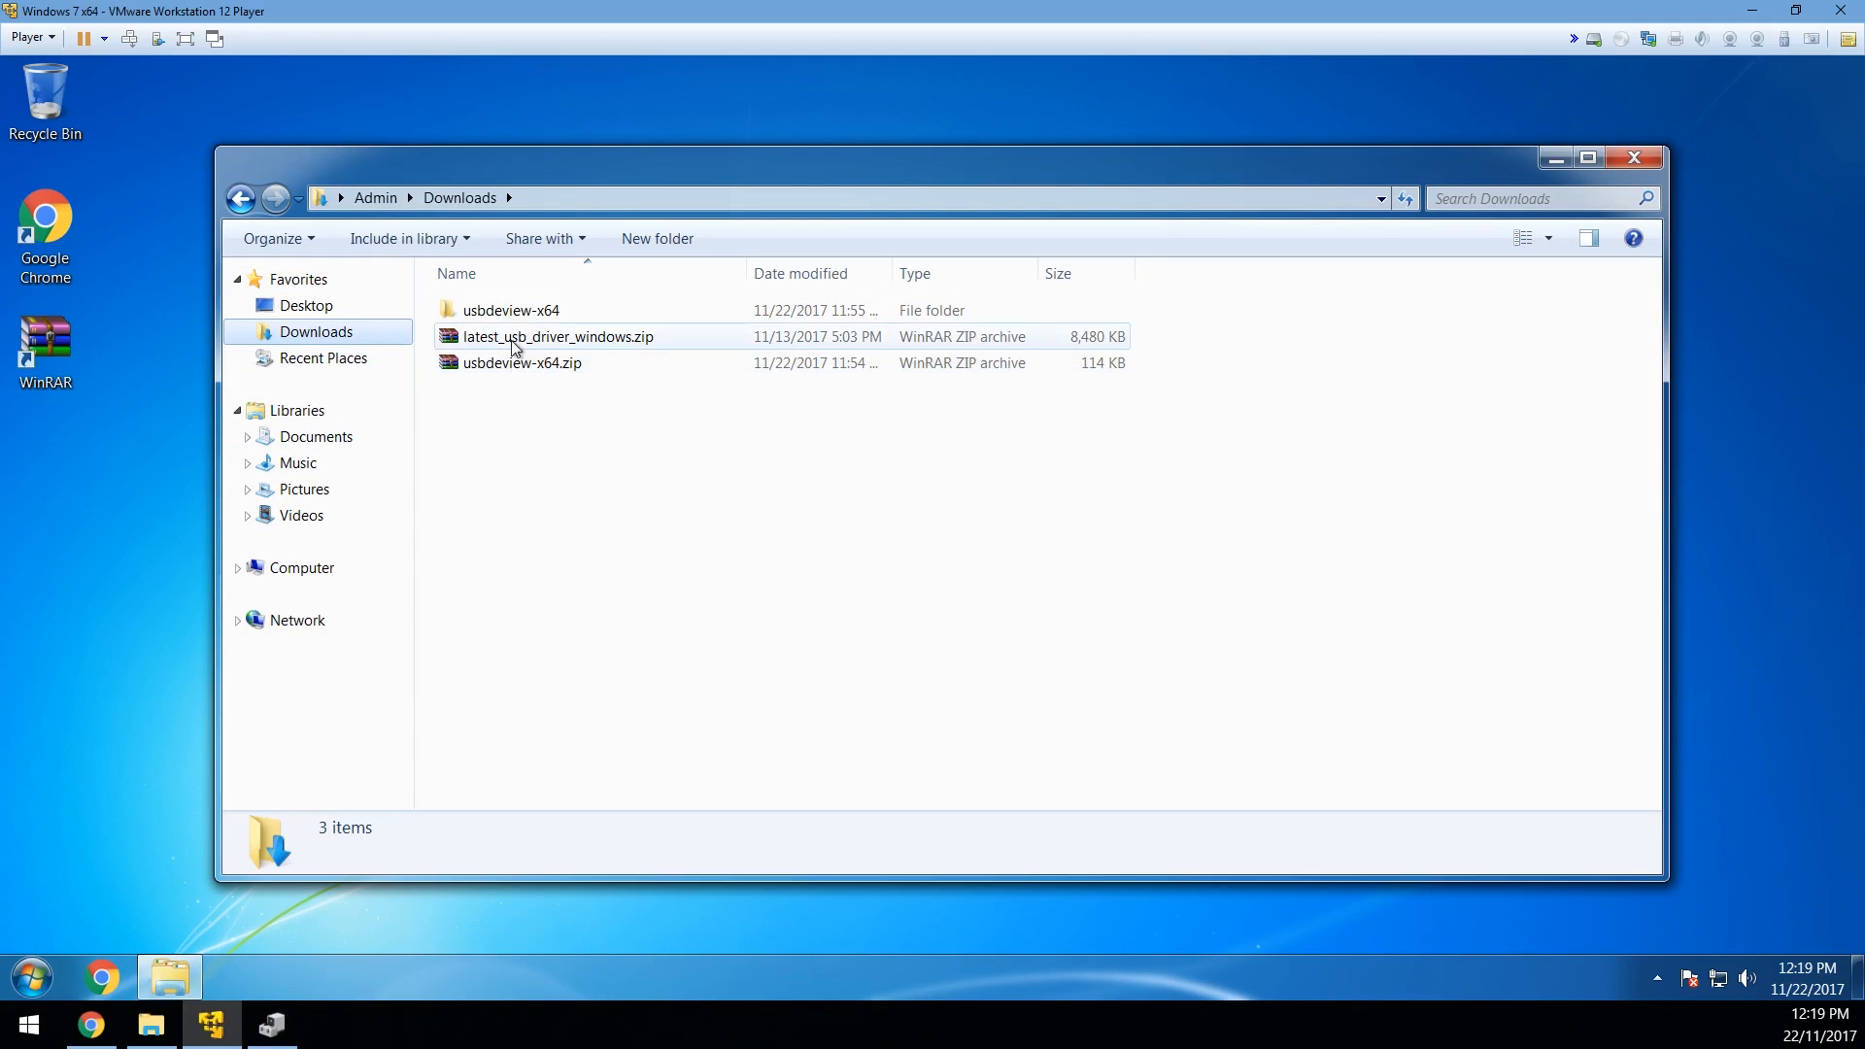
double_click(557, 336)
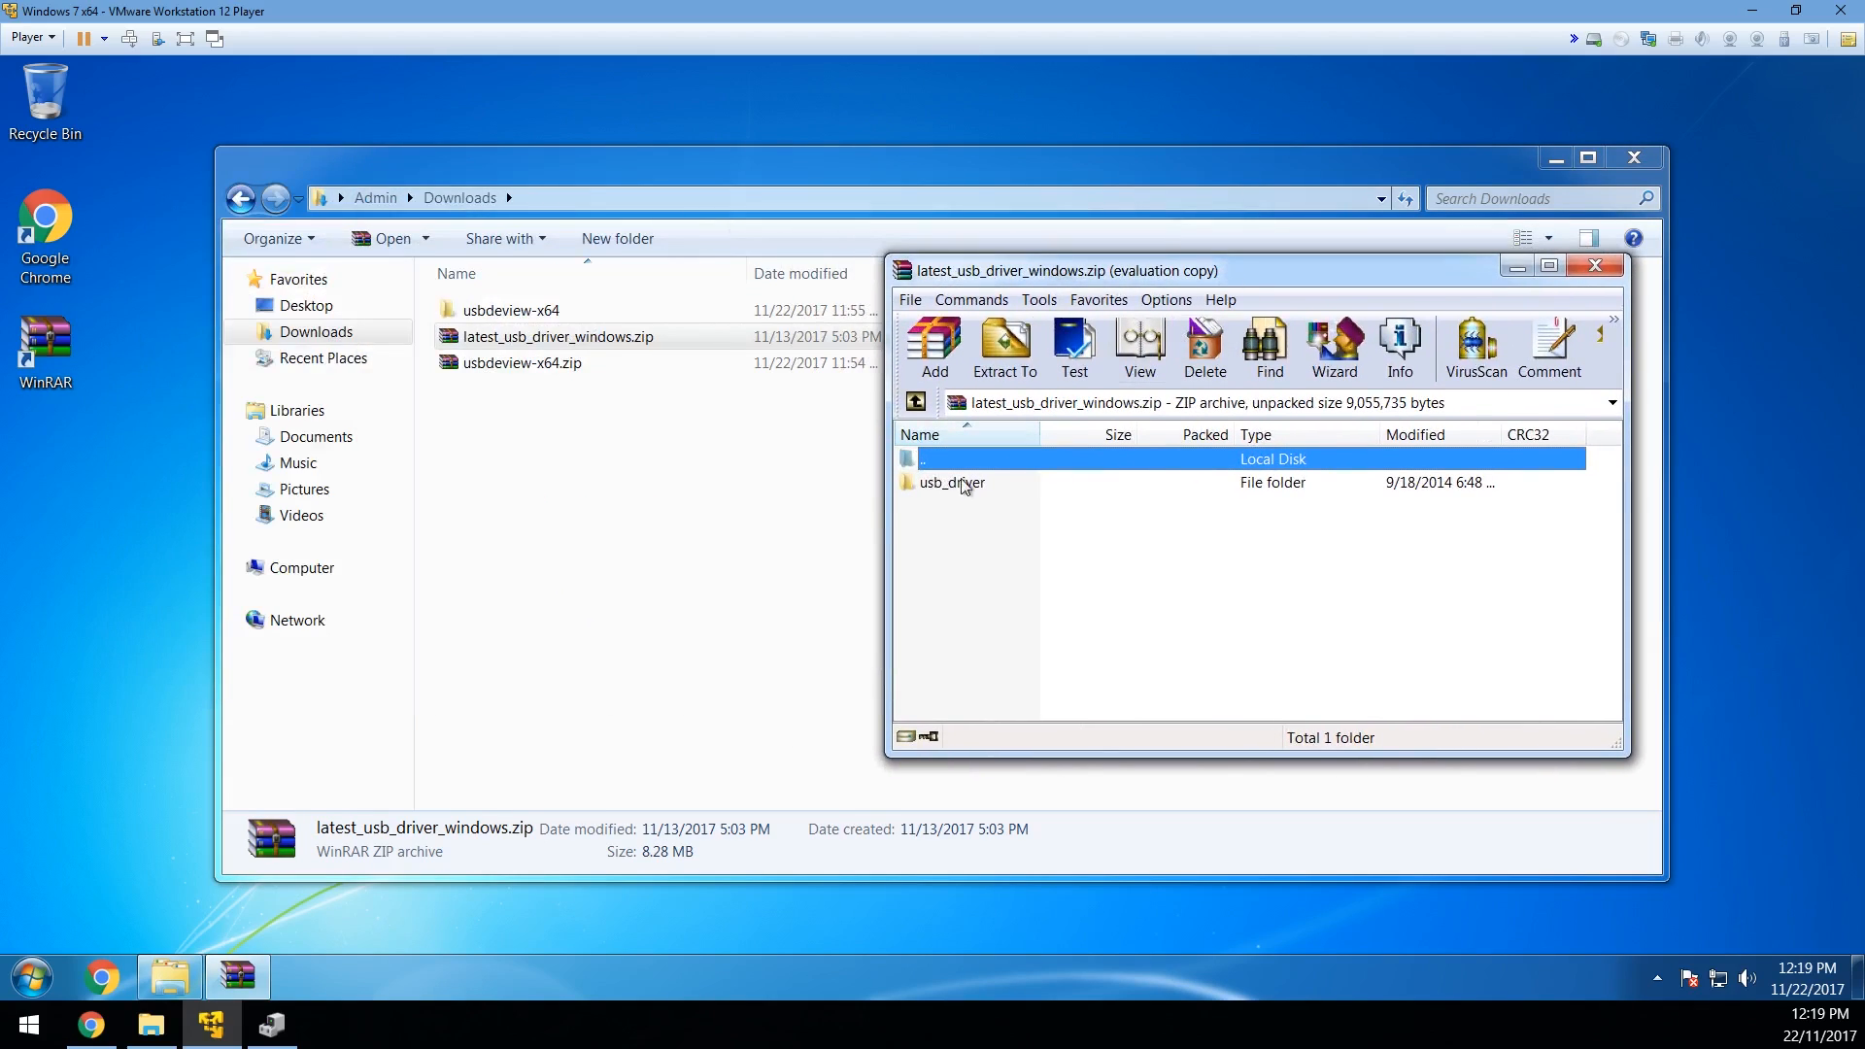
Step: Extract the usb_driver folder into Downloads and close the WinRAR archive
click(1595, 266)
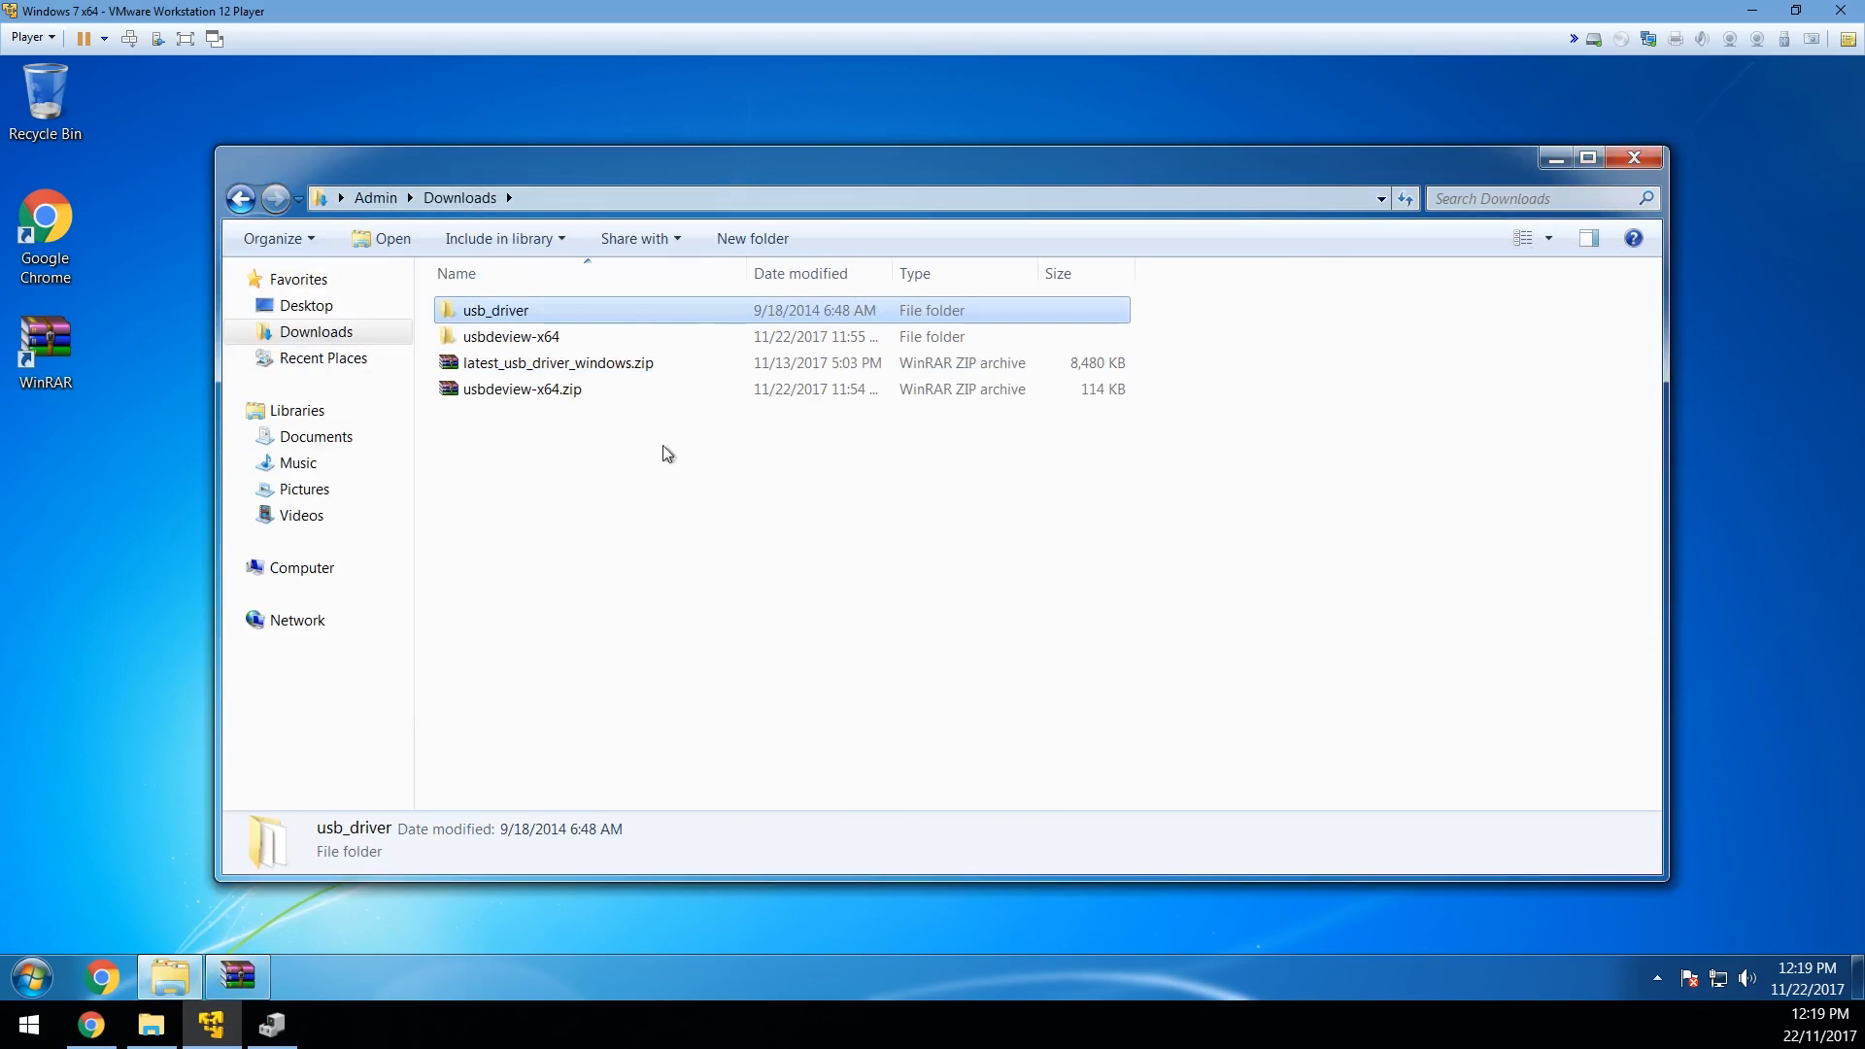
double_click(557, 364)
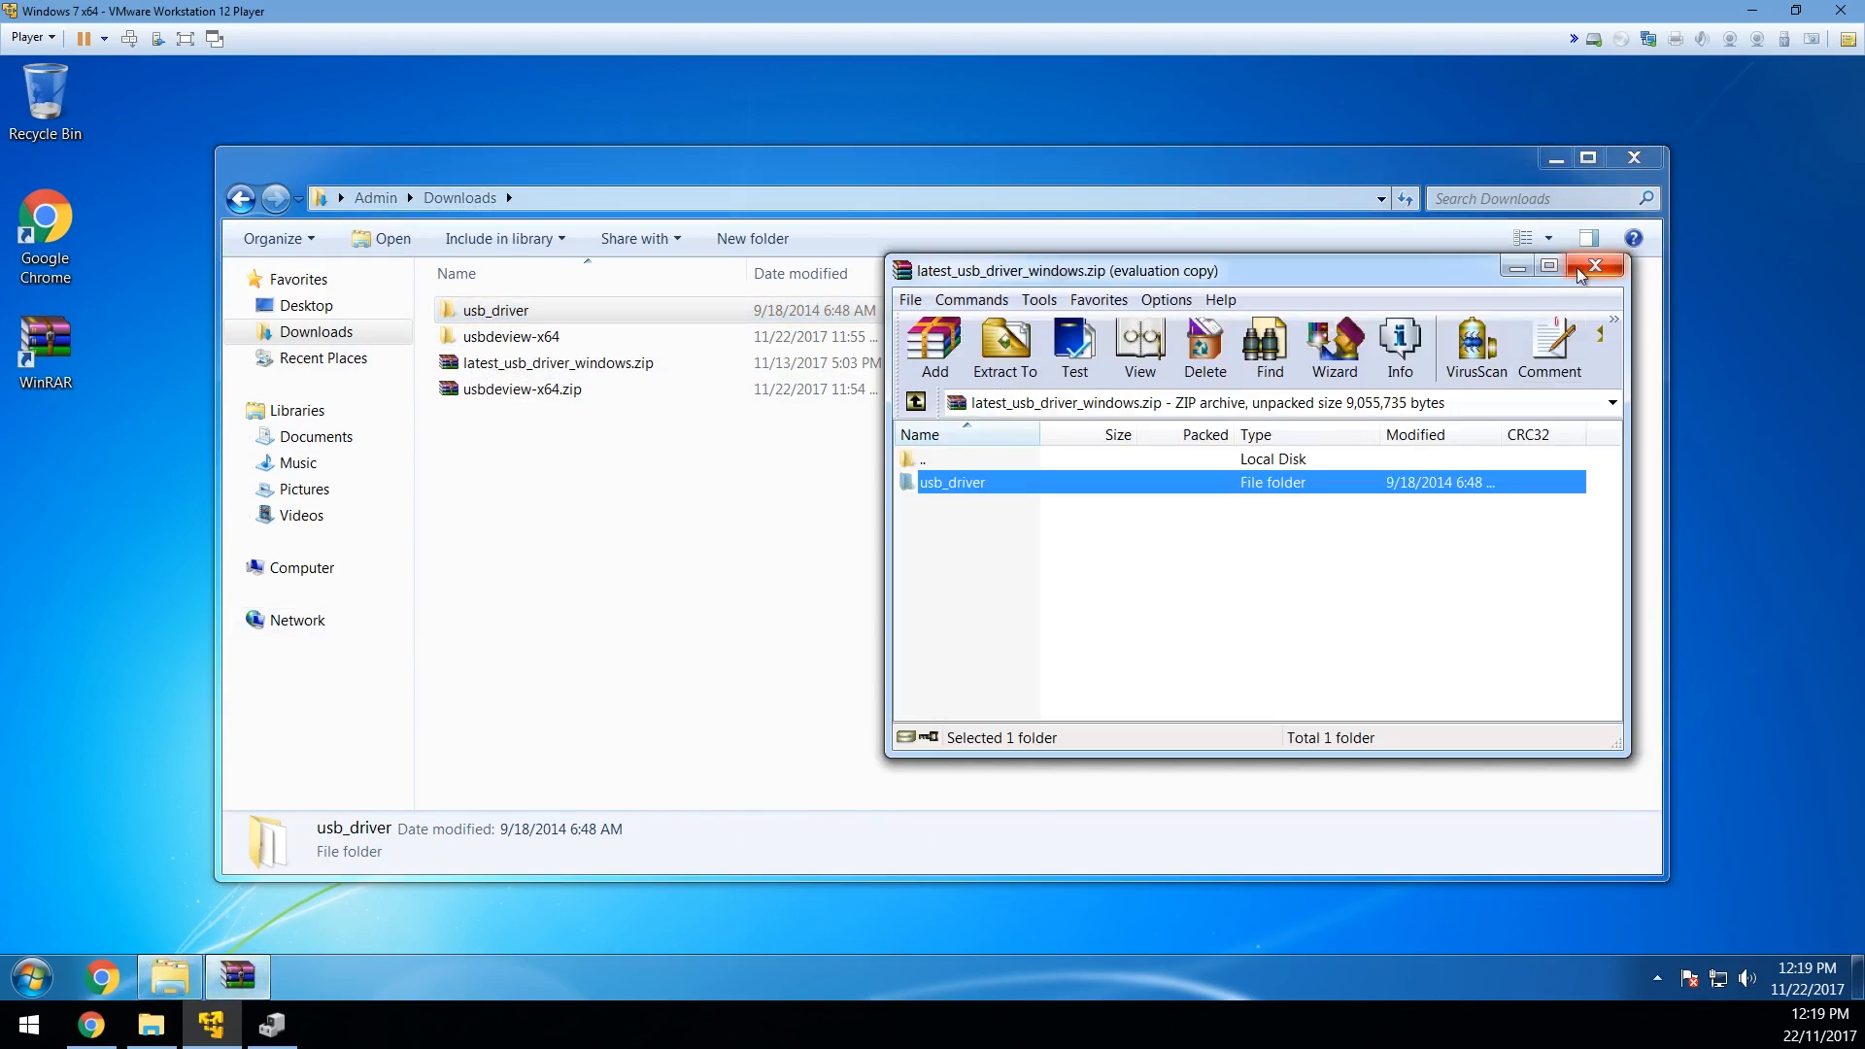
click(1593, 266)
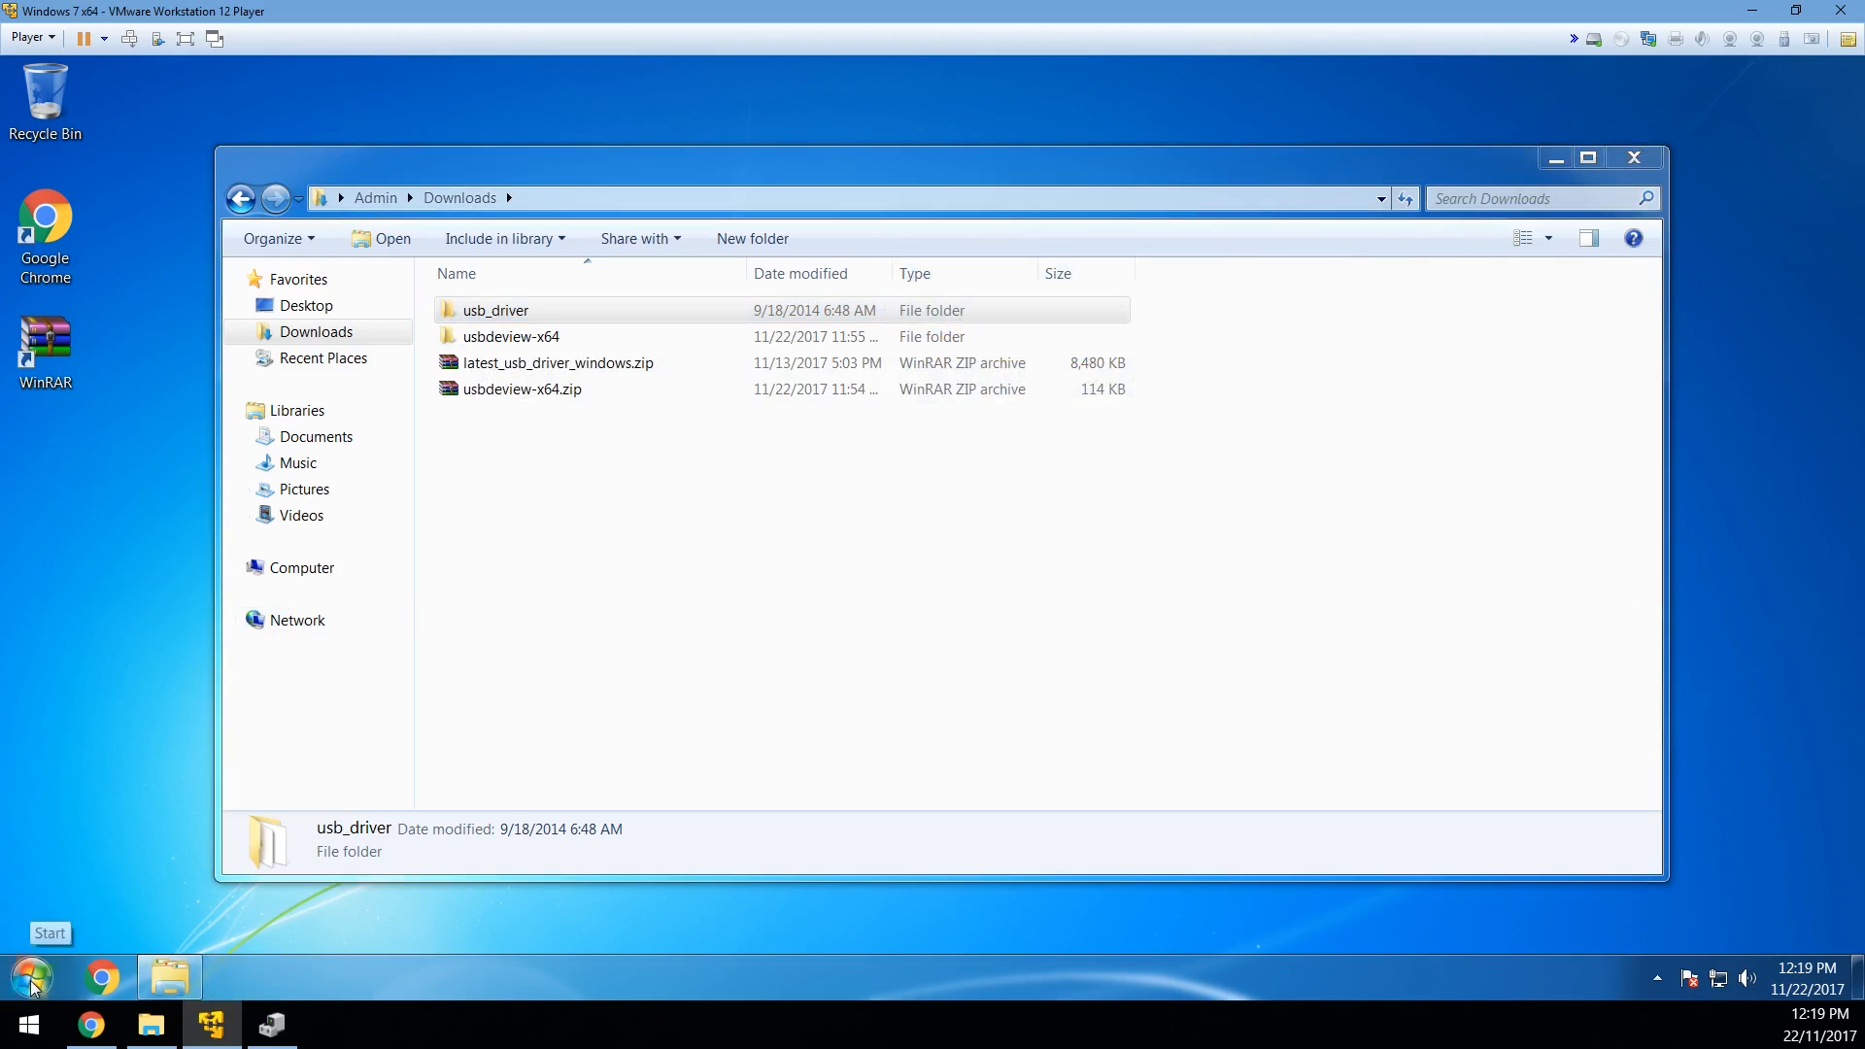
Step: Show the VM's device list and bring up the context menu for Pixel 2 under Other devices
right_click(362, 680)
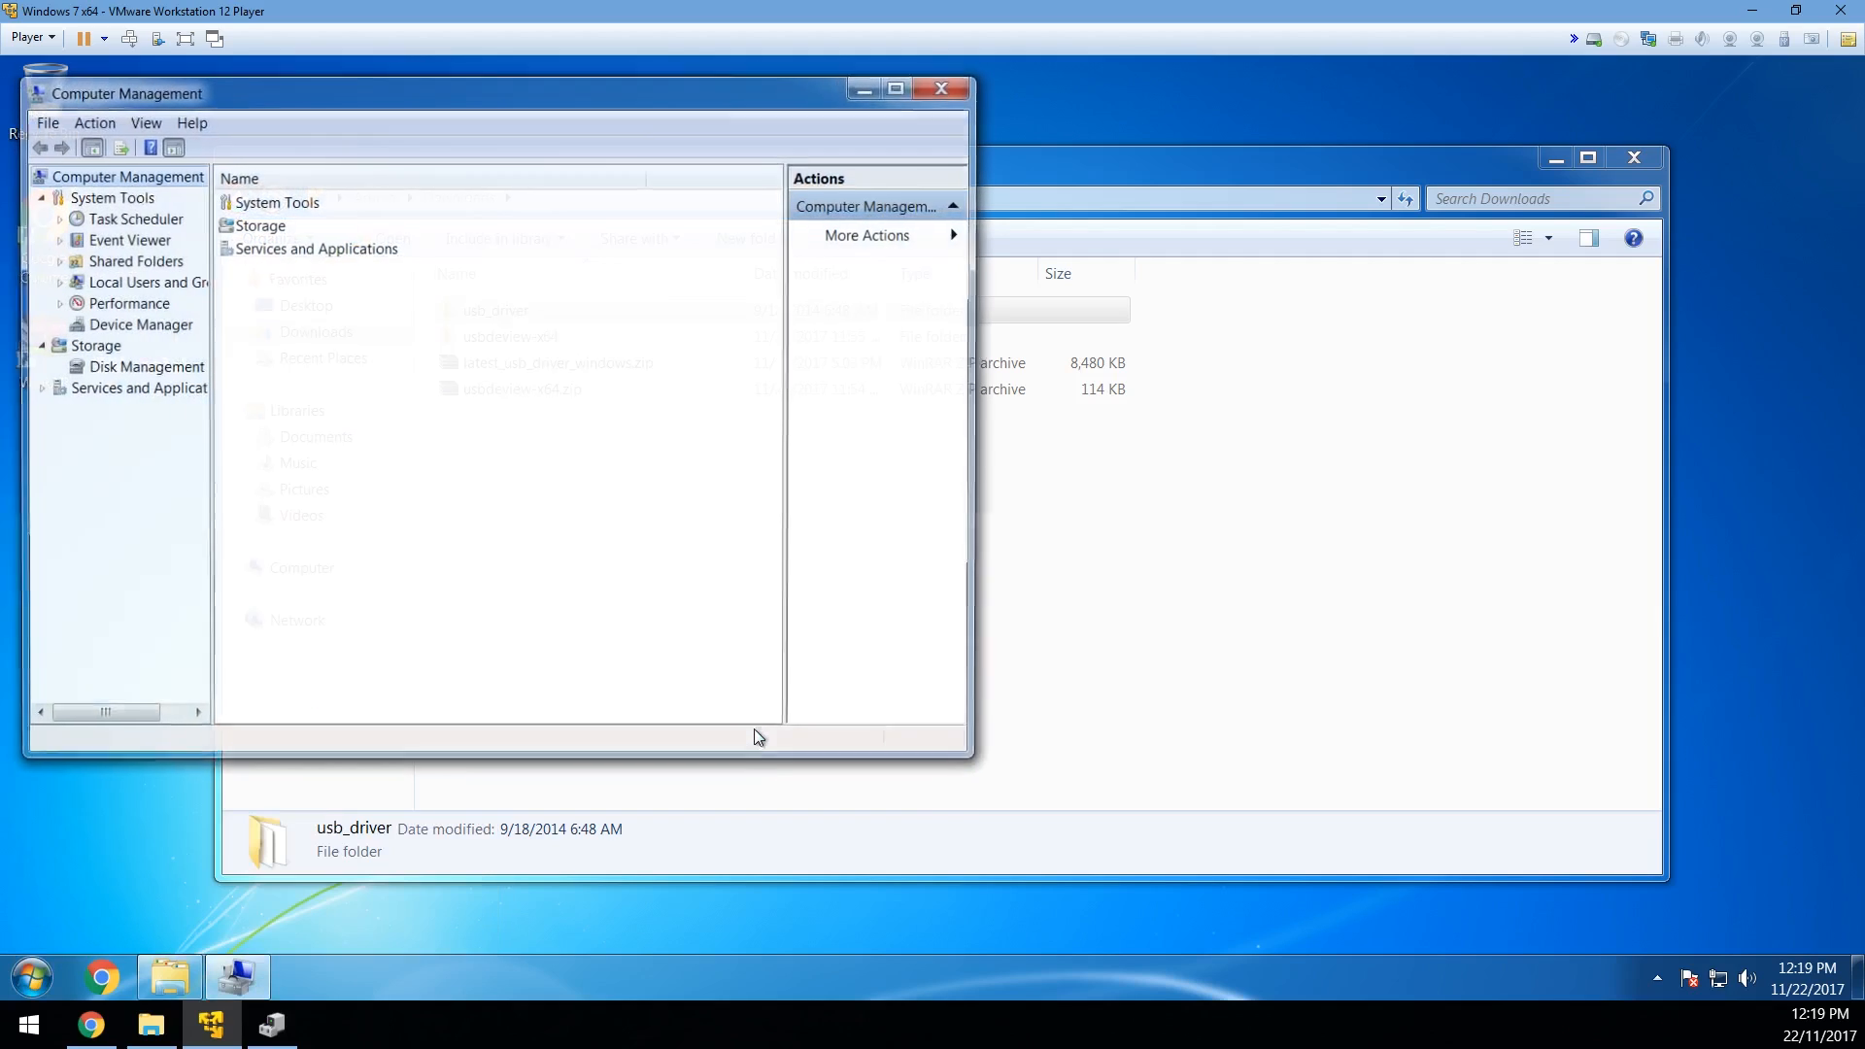
click(140, 325)
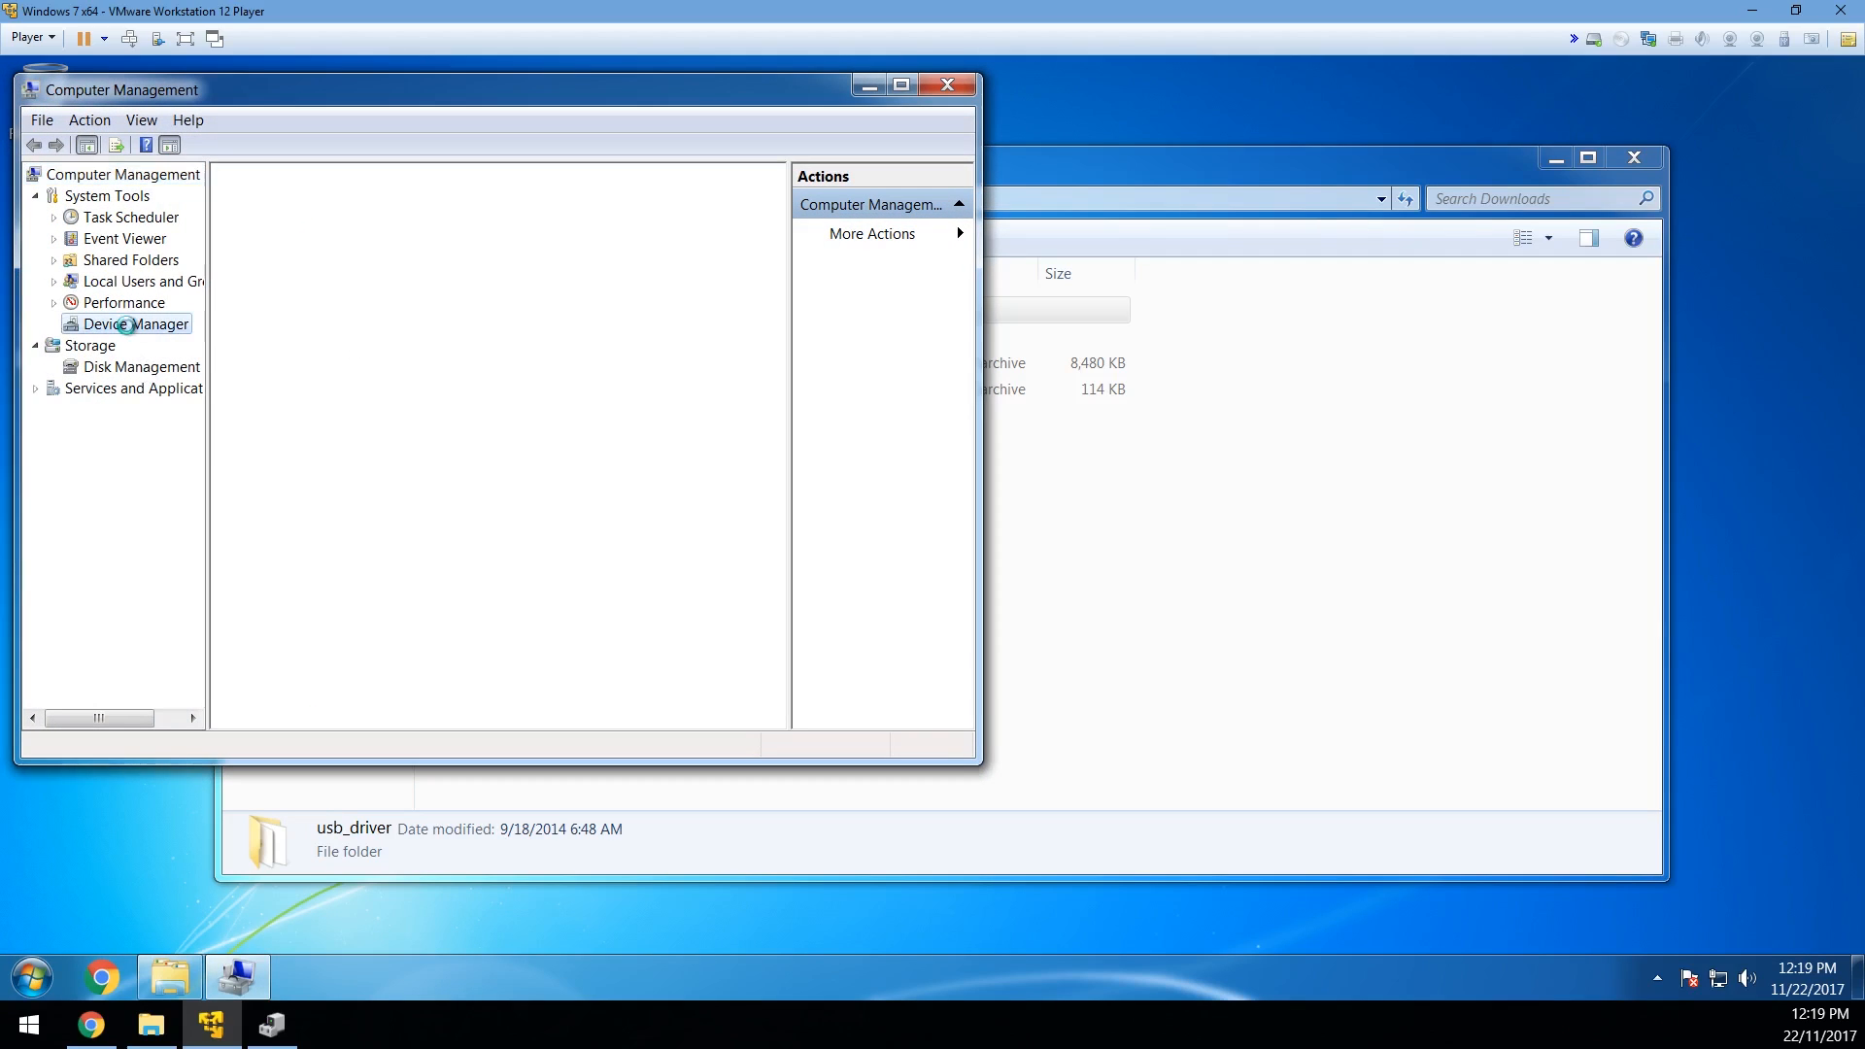
click(136, 324)
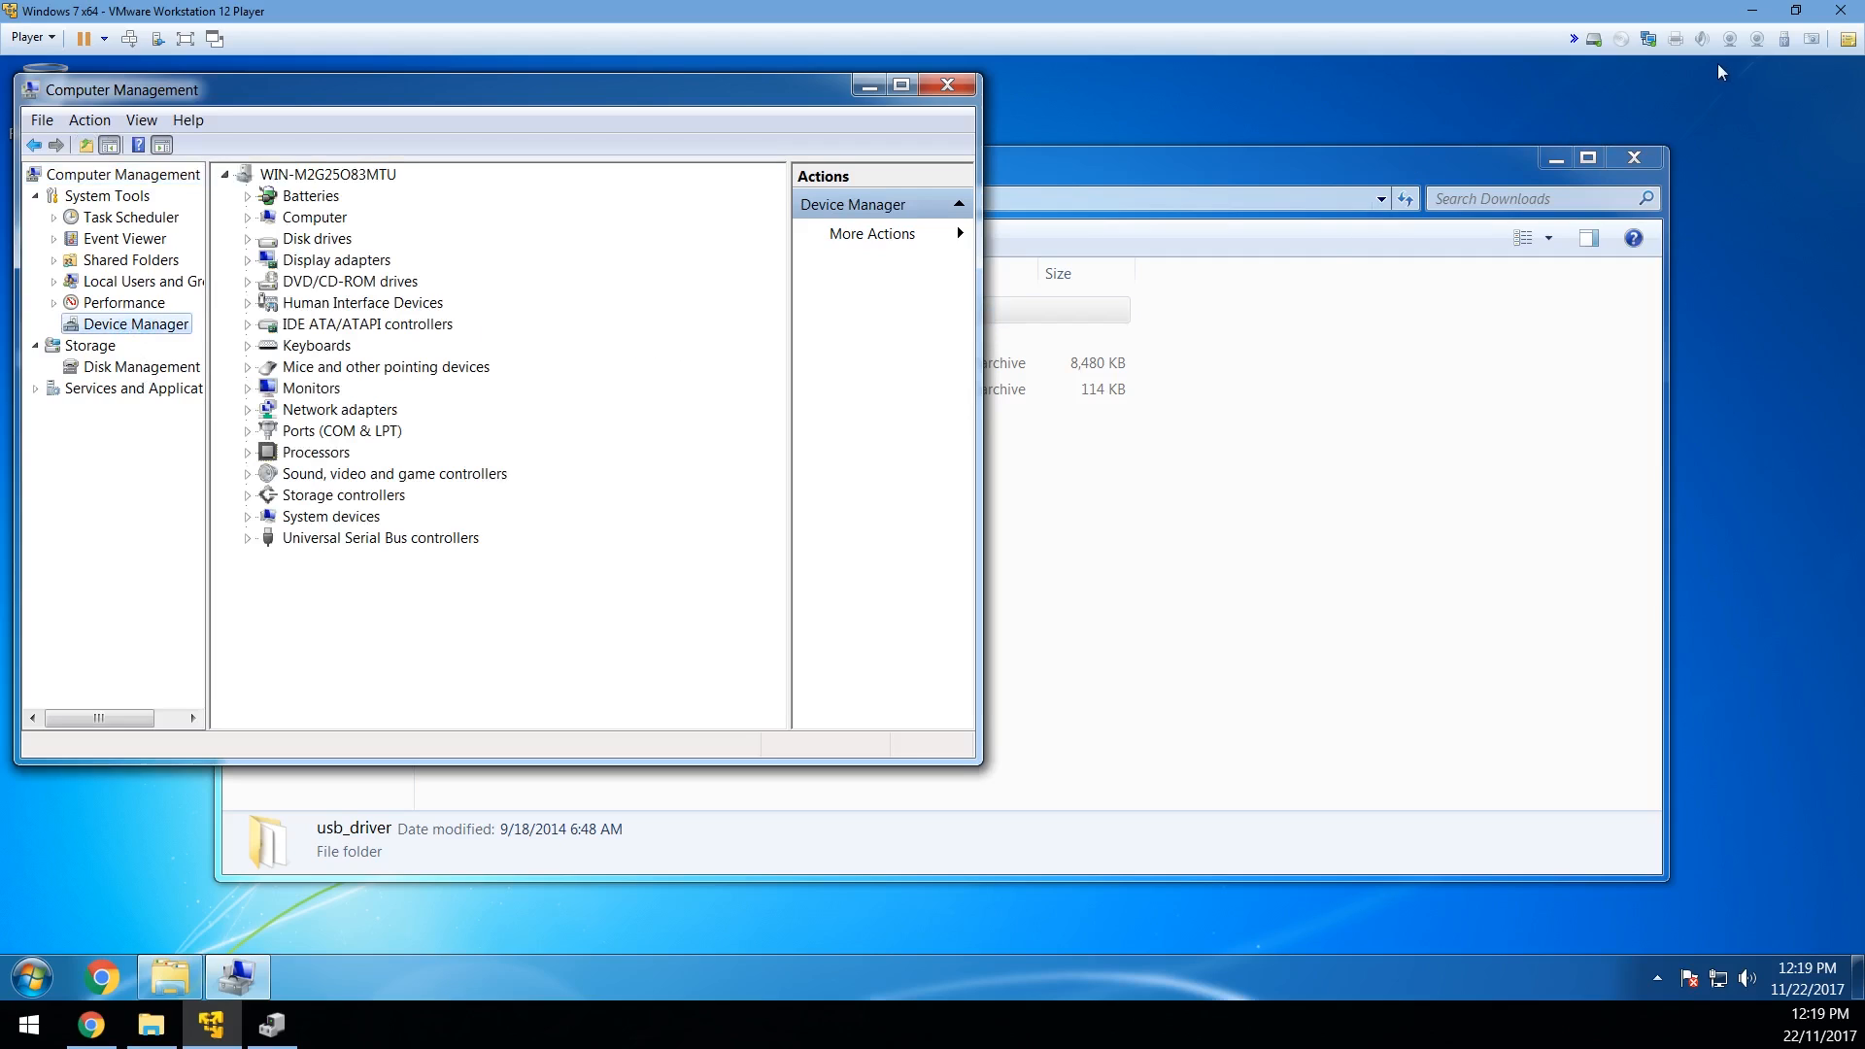
mouse_move(1789, 39)
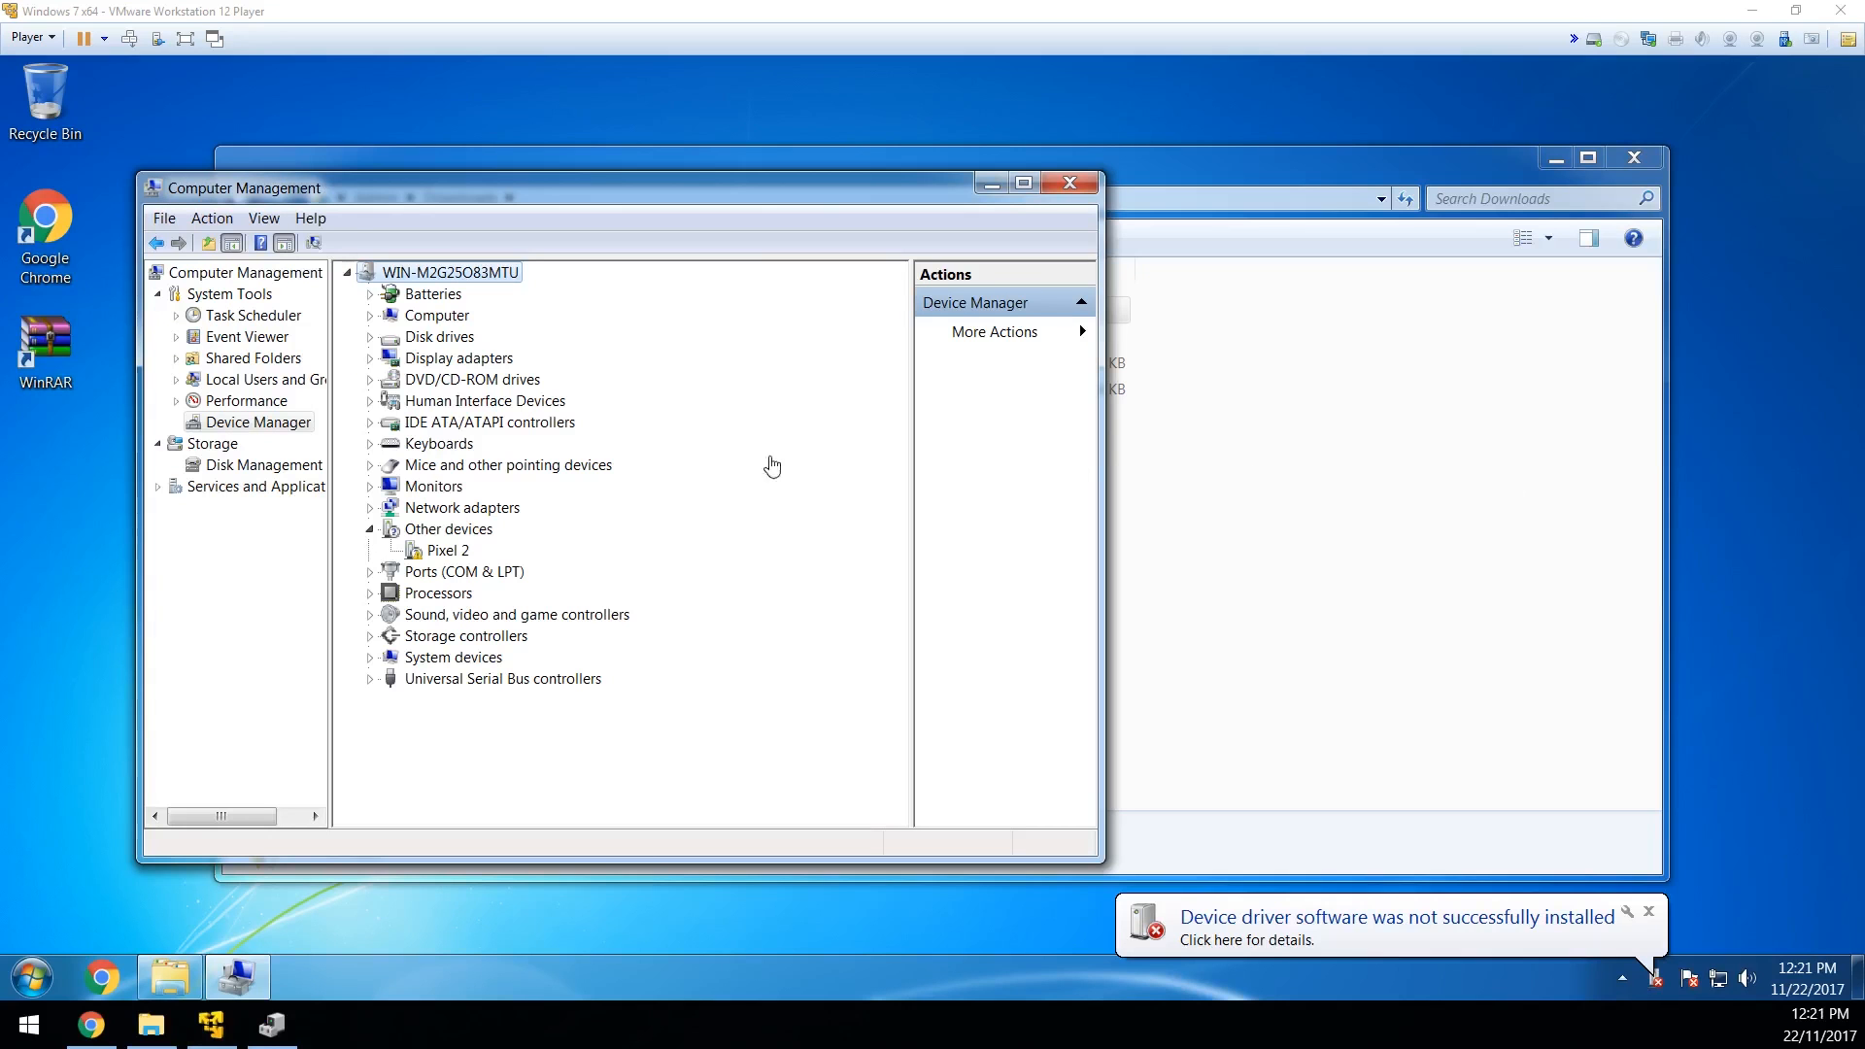
mouse_move(437, 565)
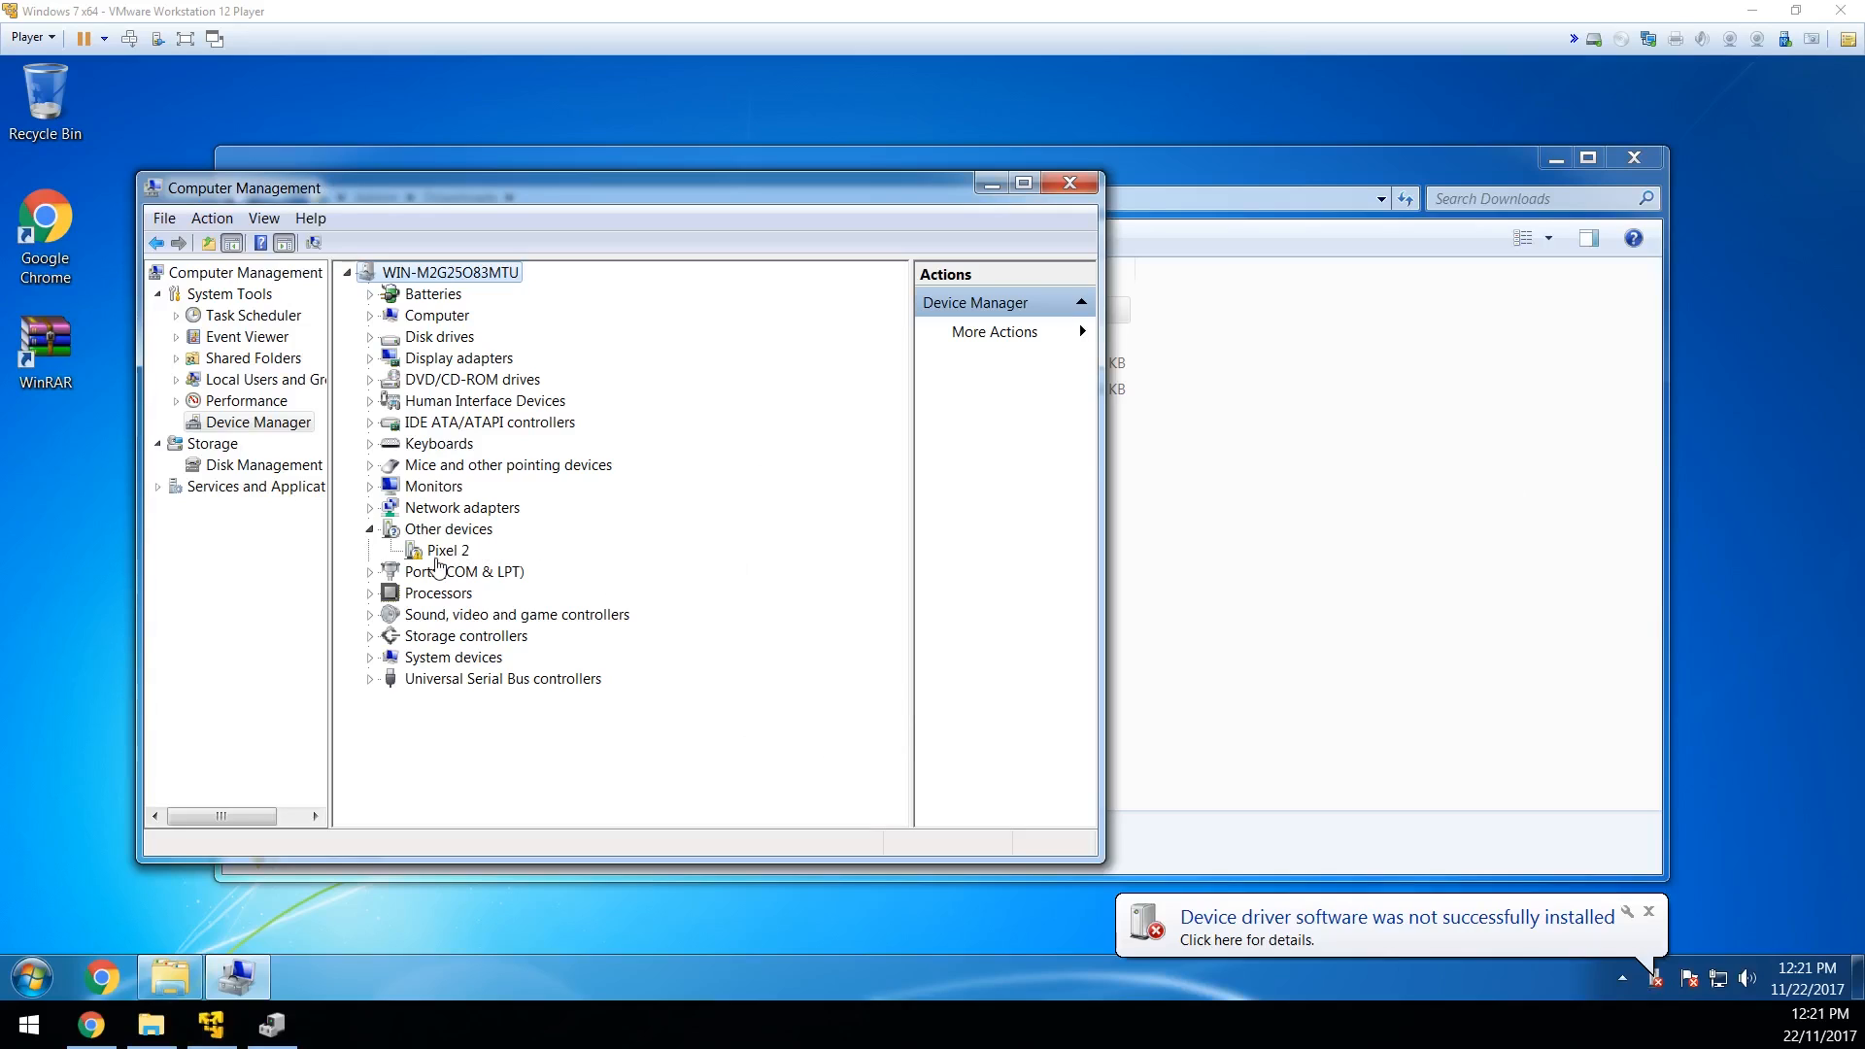
click(448, 550)
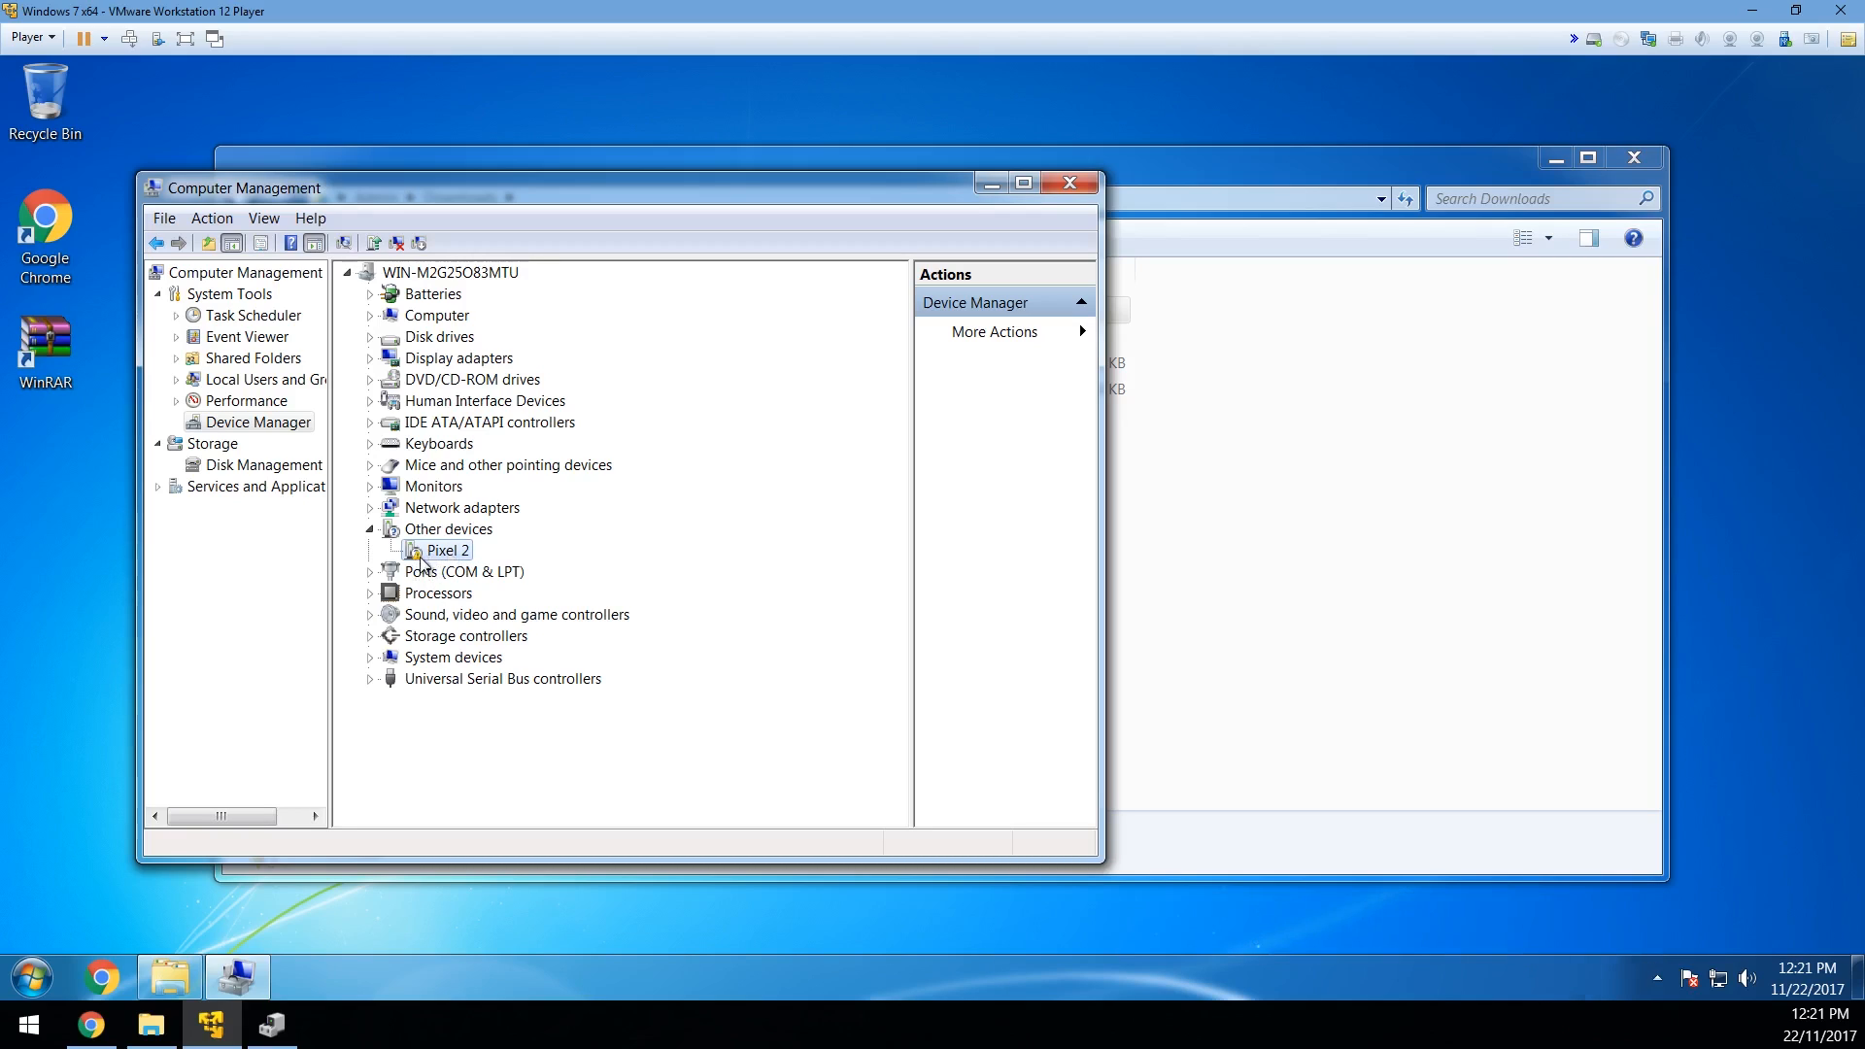
right_click(449, 550)
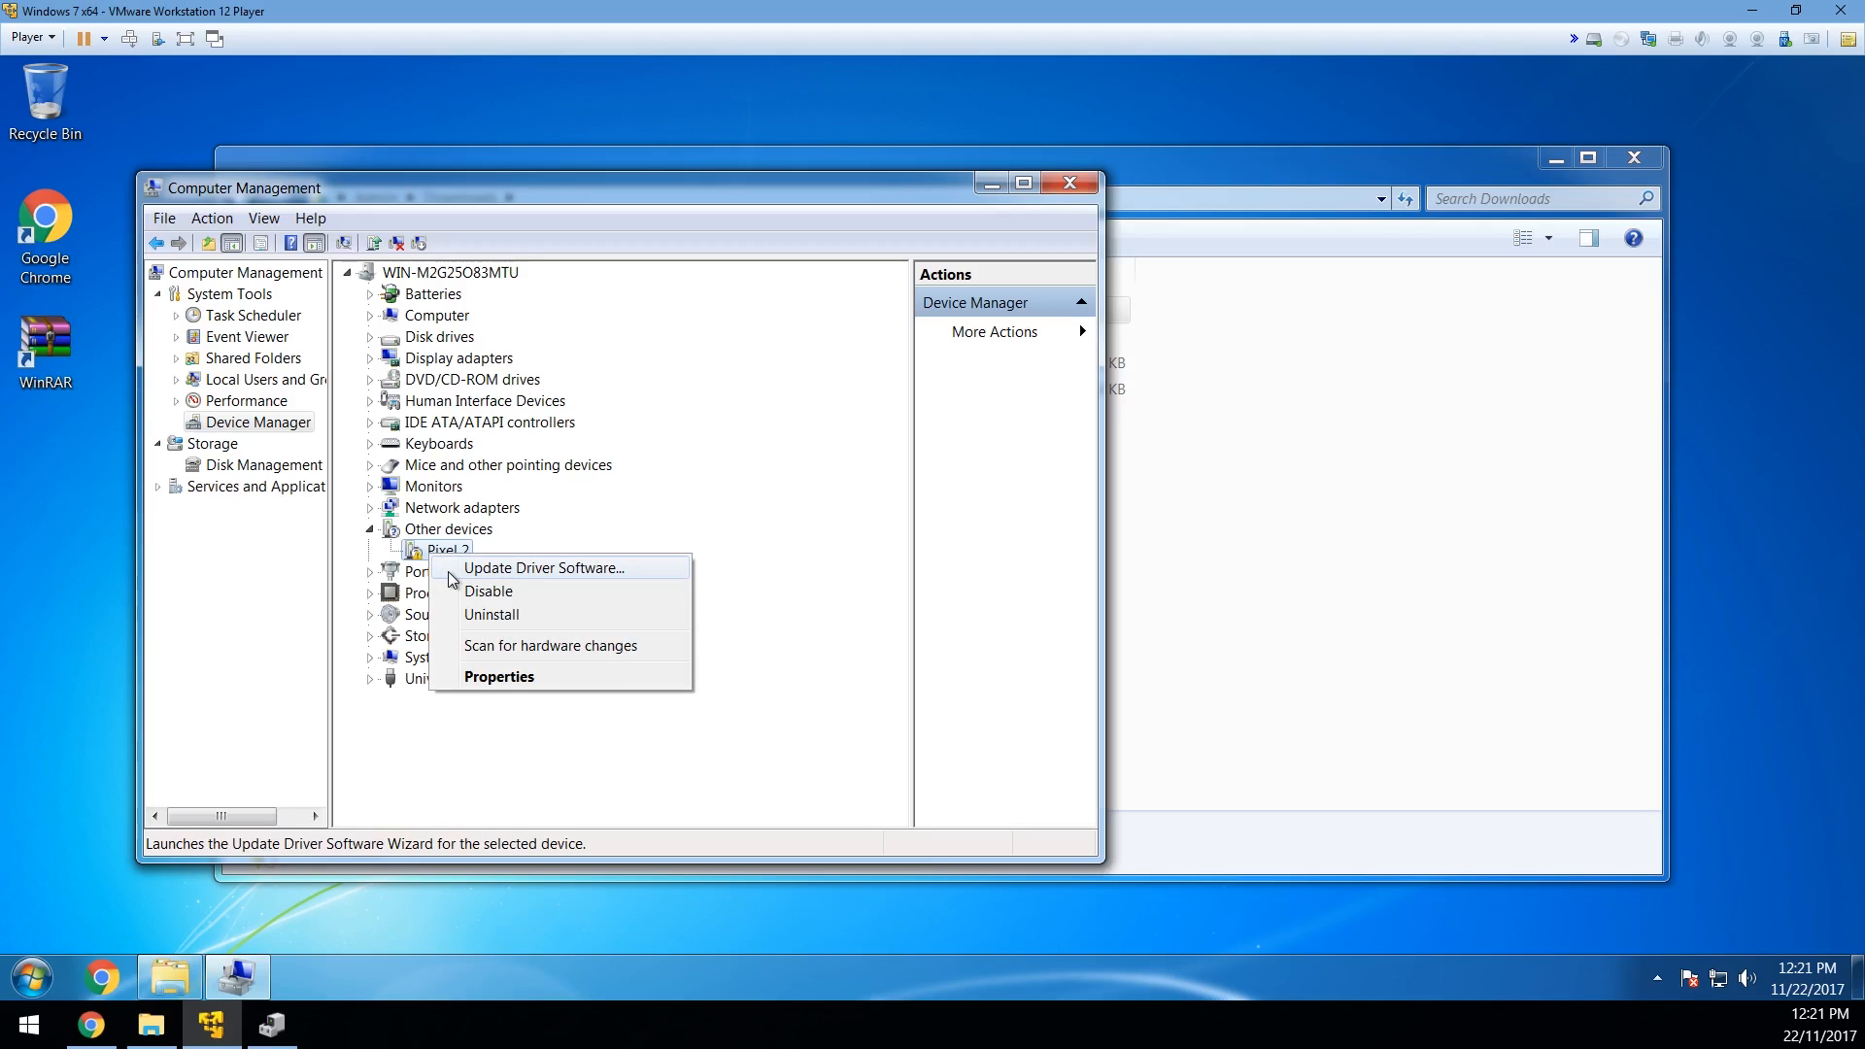
Step: Start a manual driver update for Pixel 2 and browse to the usb_driver folder
click(544, 568)
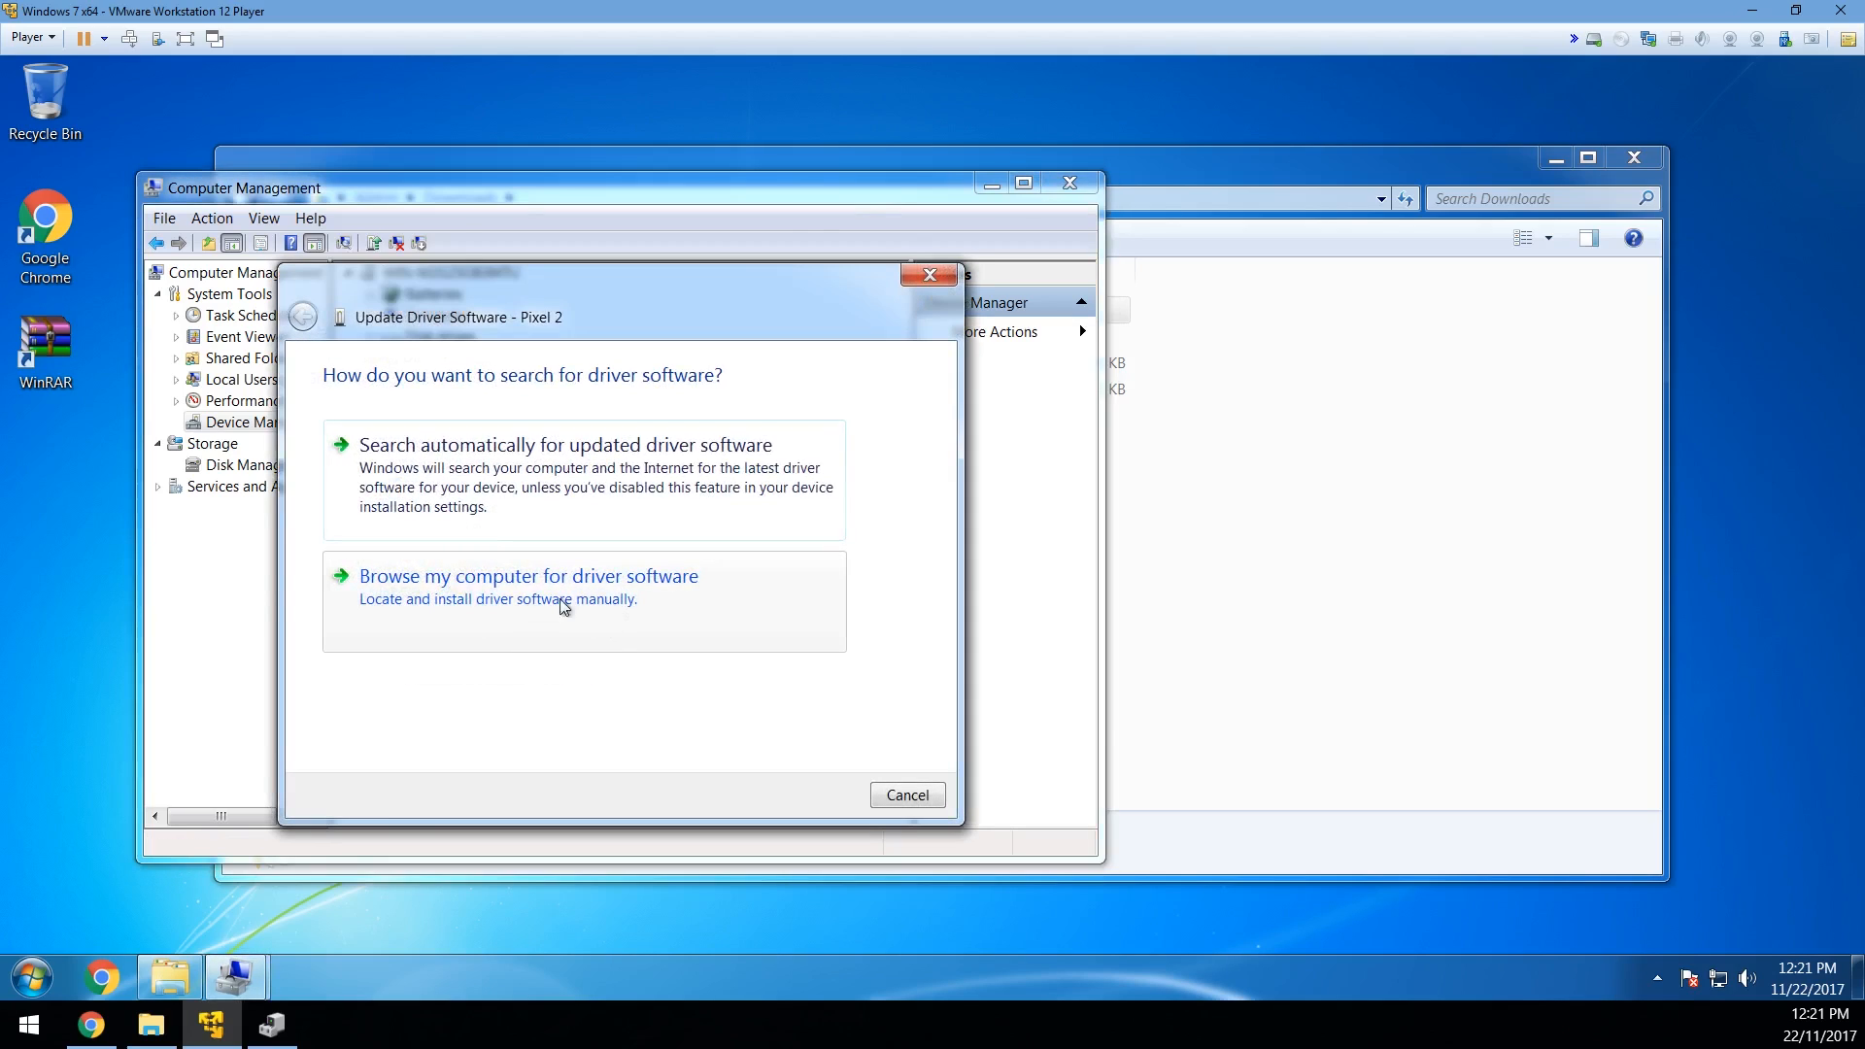
click(528, 575)
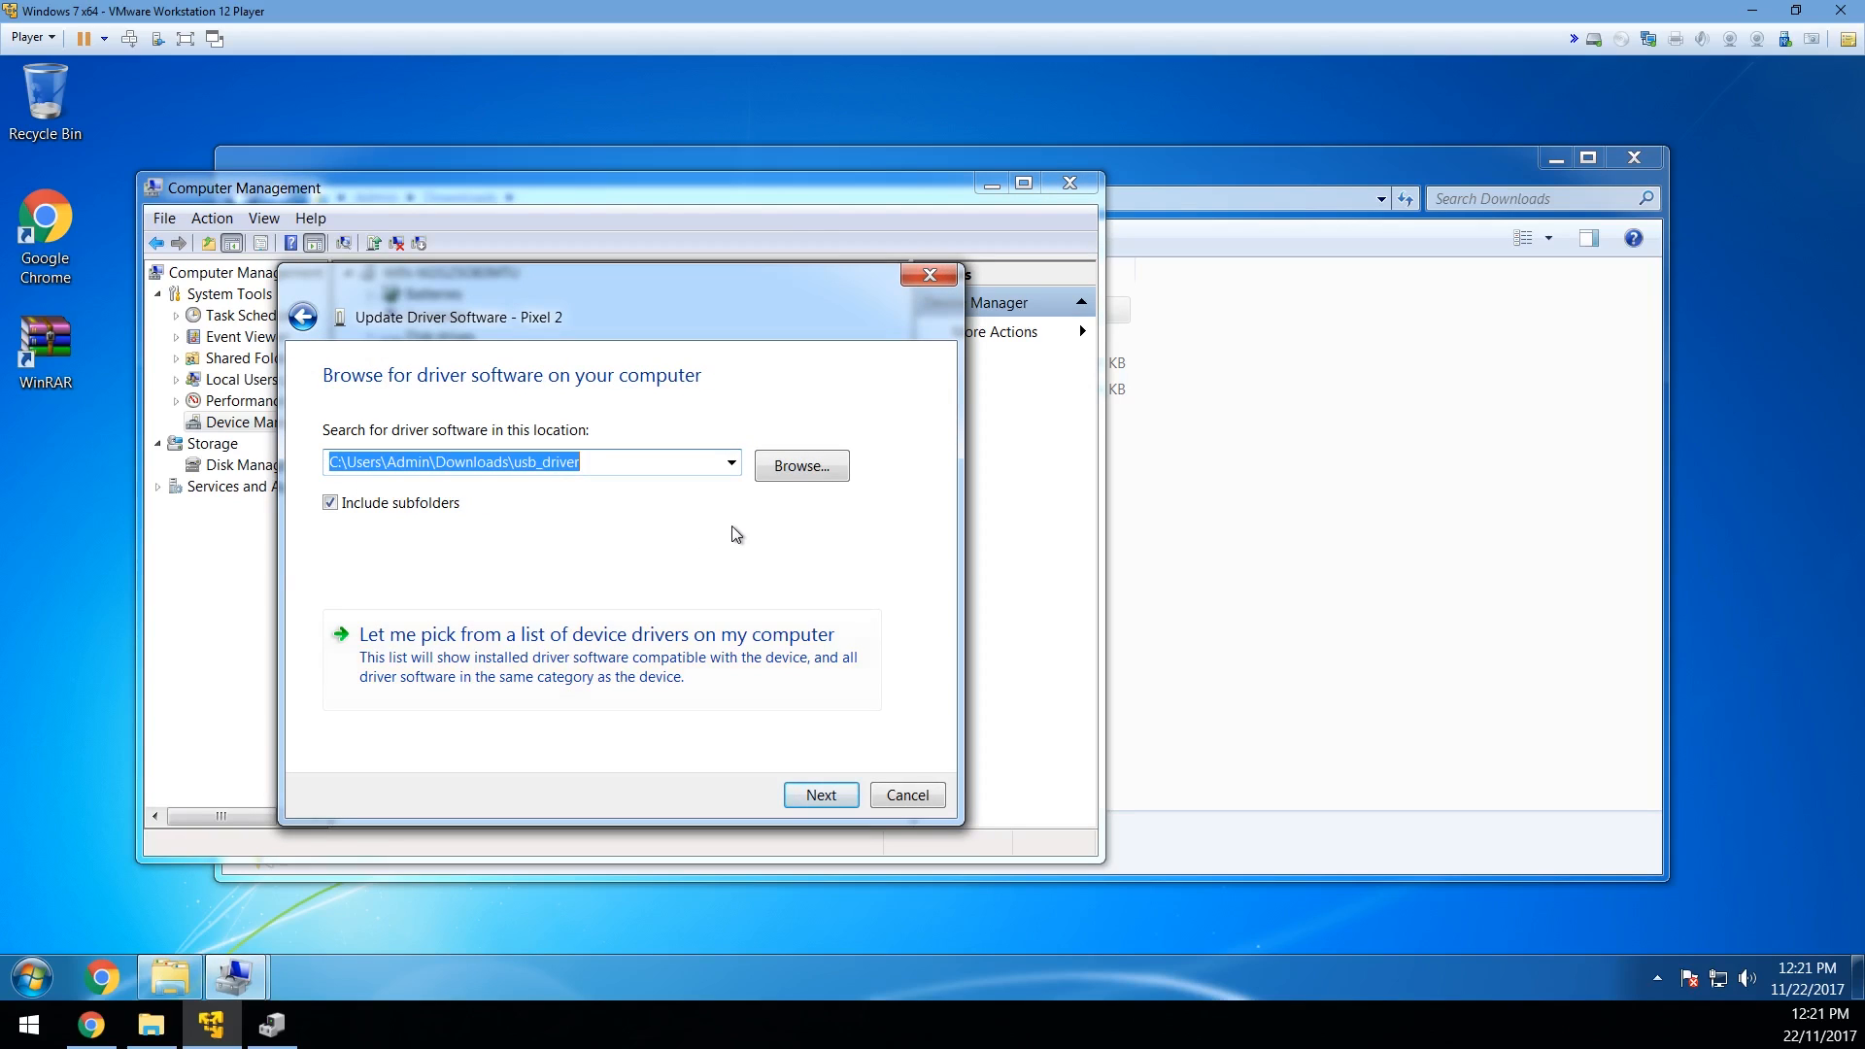
click(801, 464)
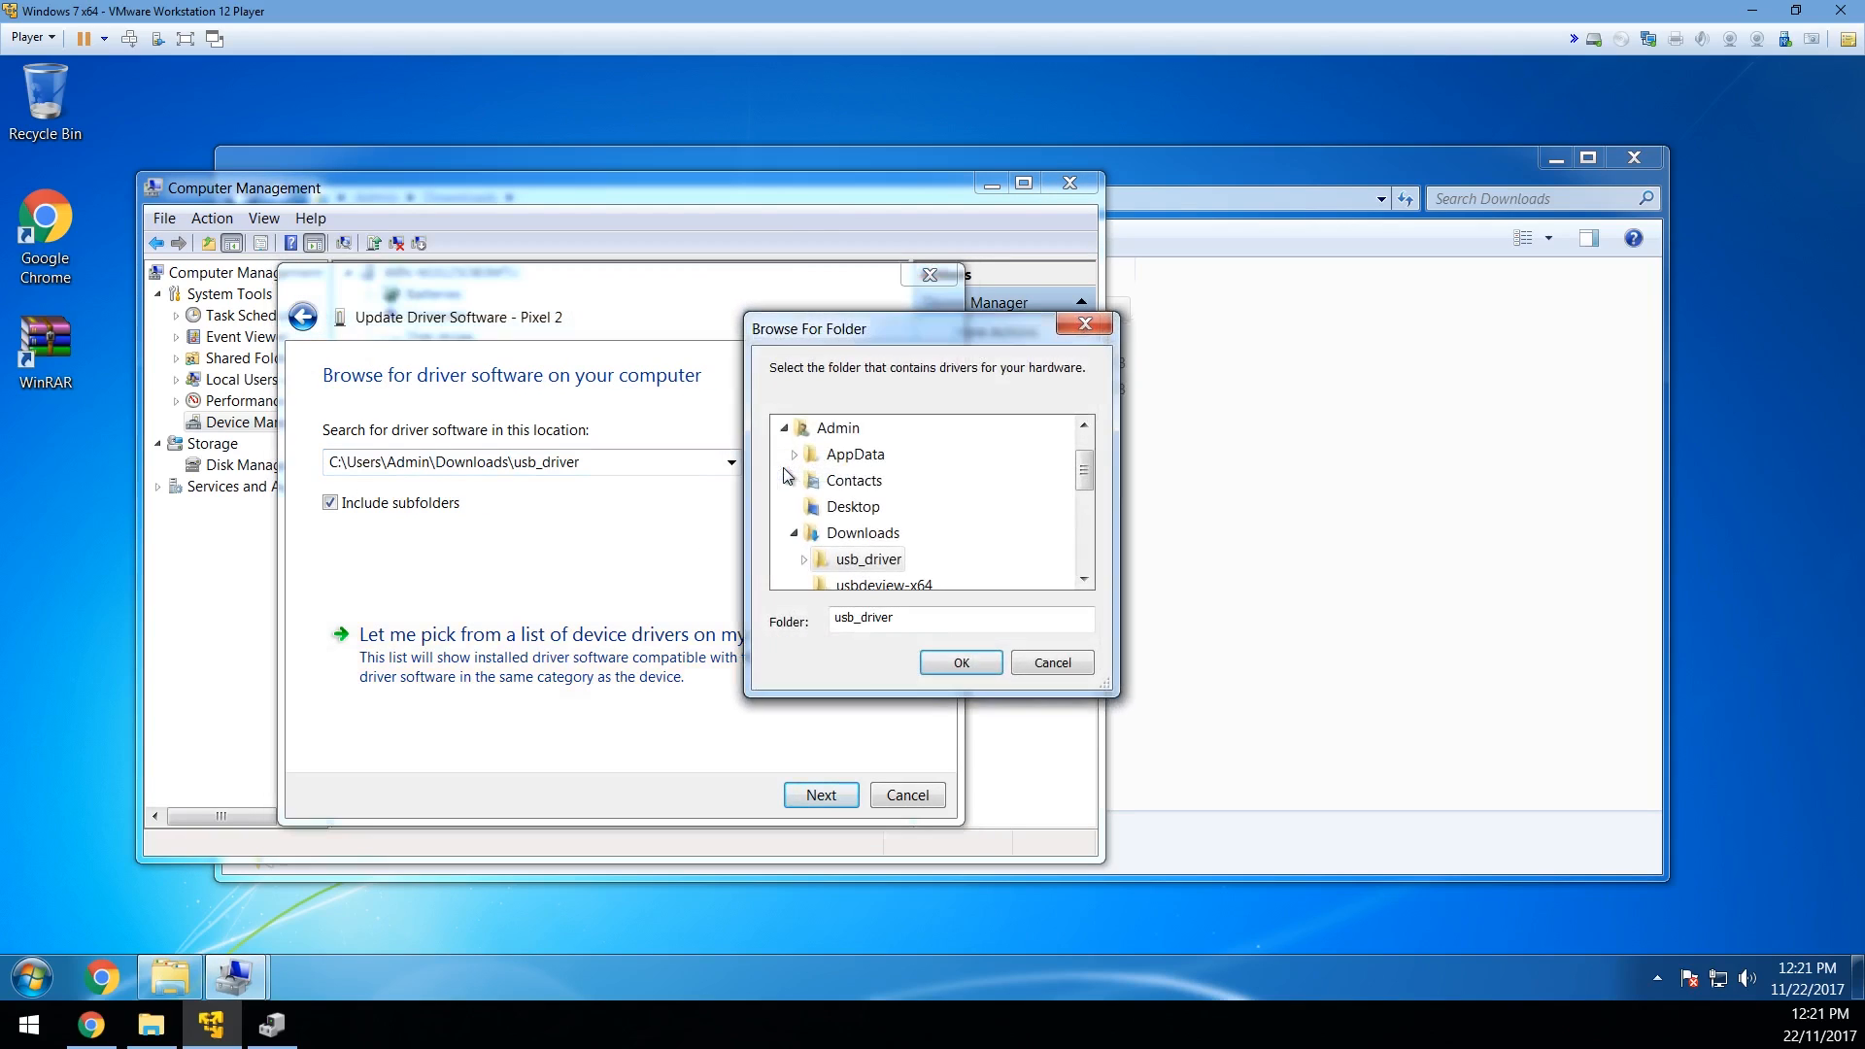
click(869, 559)
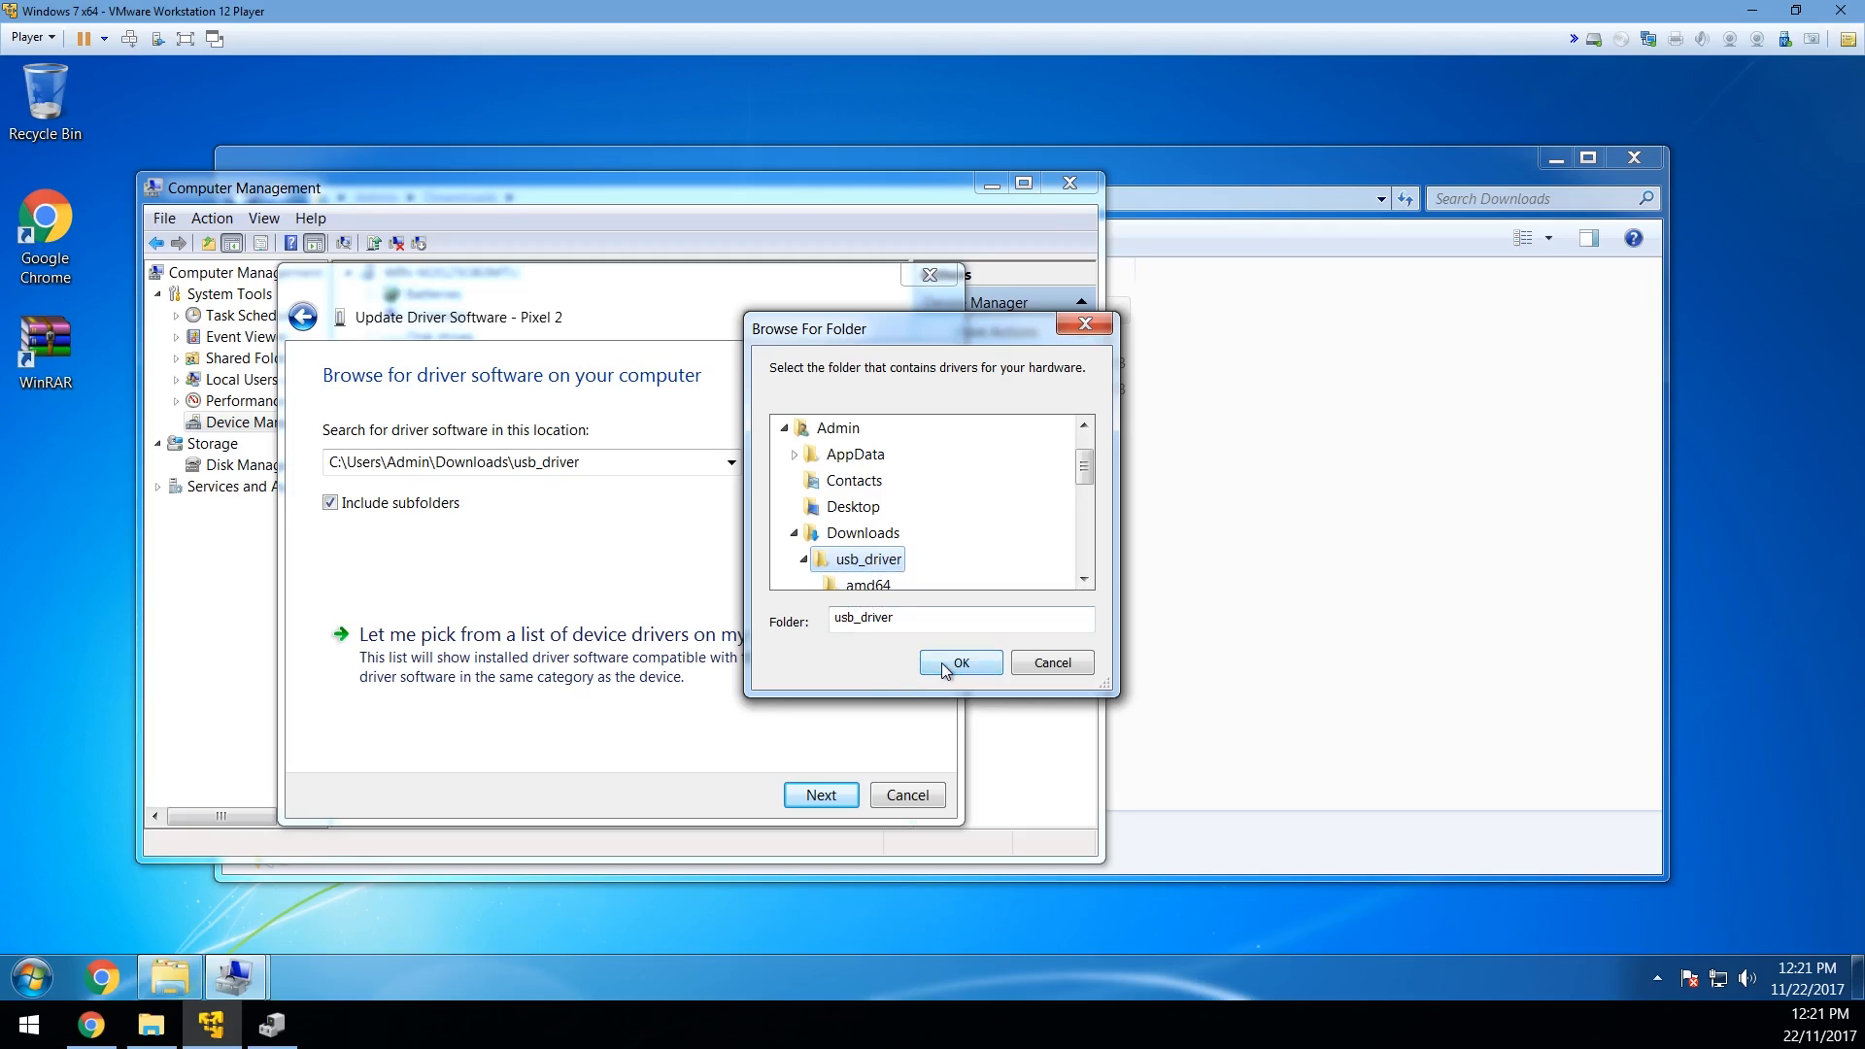
Step: Install the driver from Downloads\usb_driver and close the success message
click(960, 662)
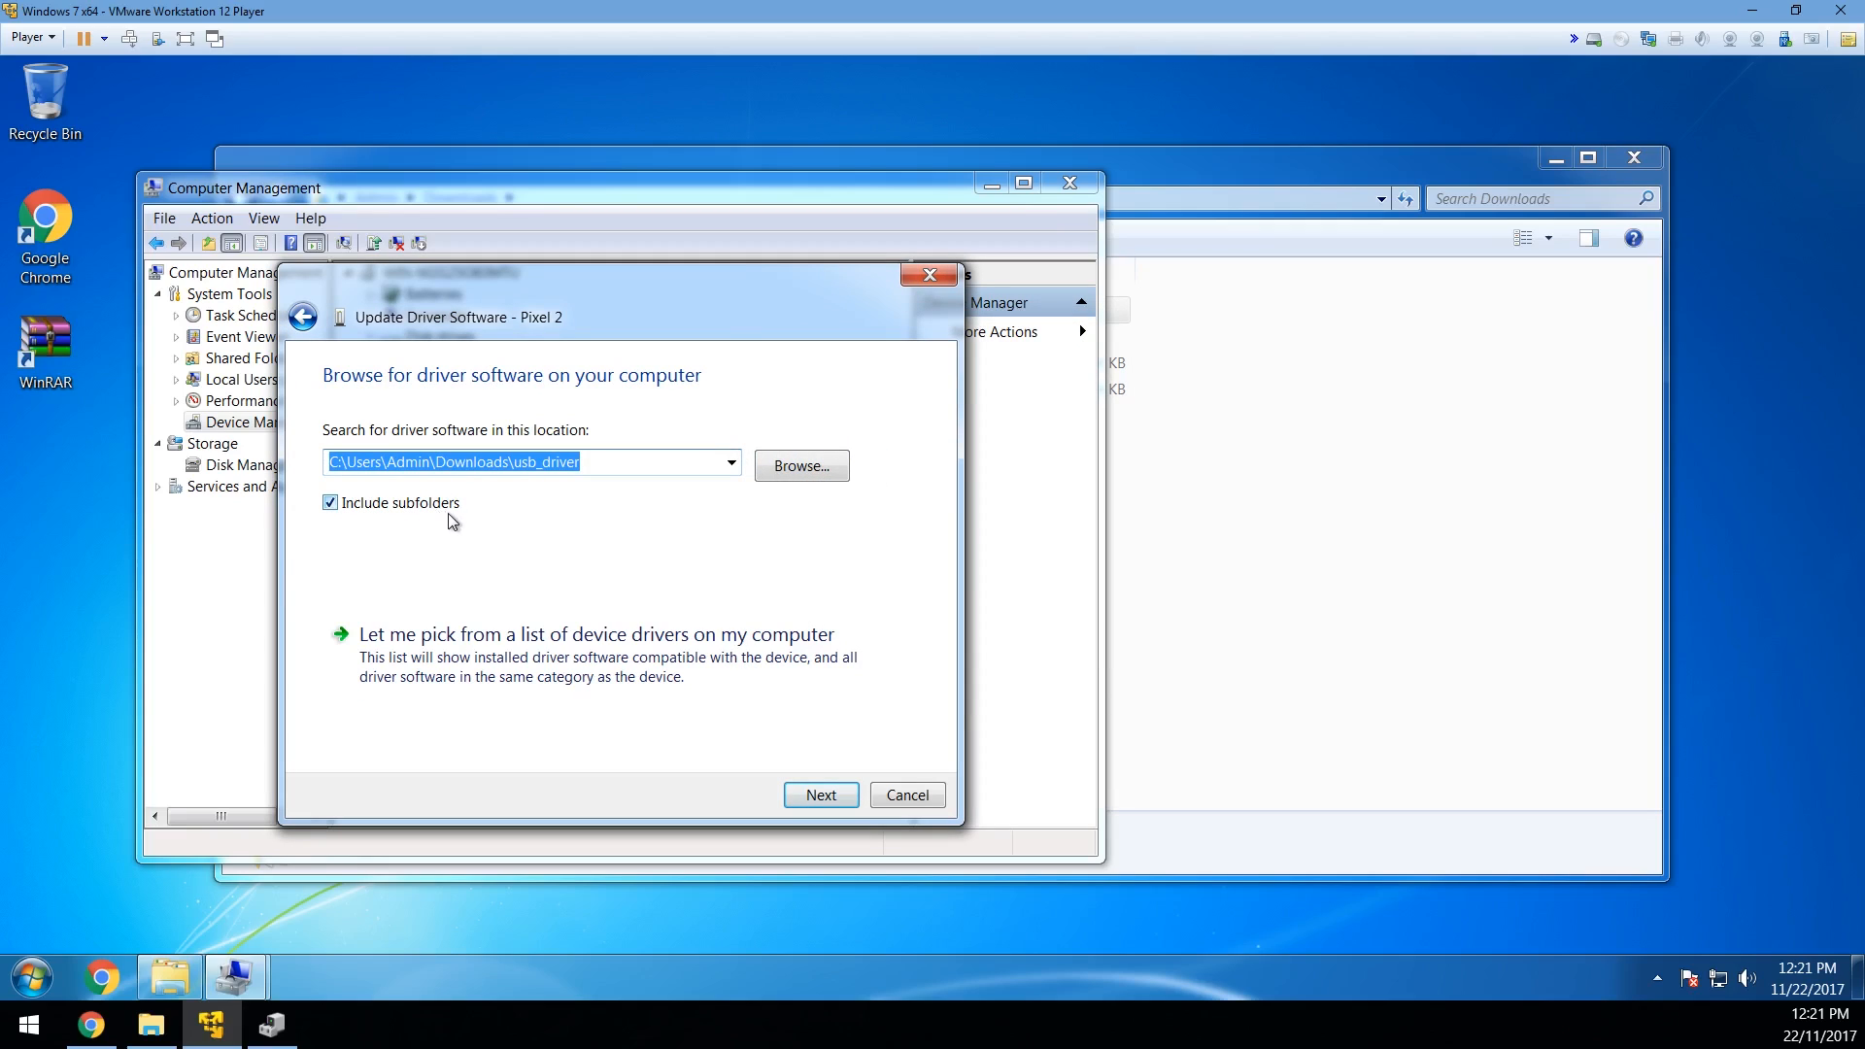
click(820, 795)
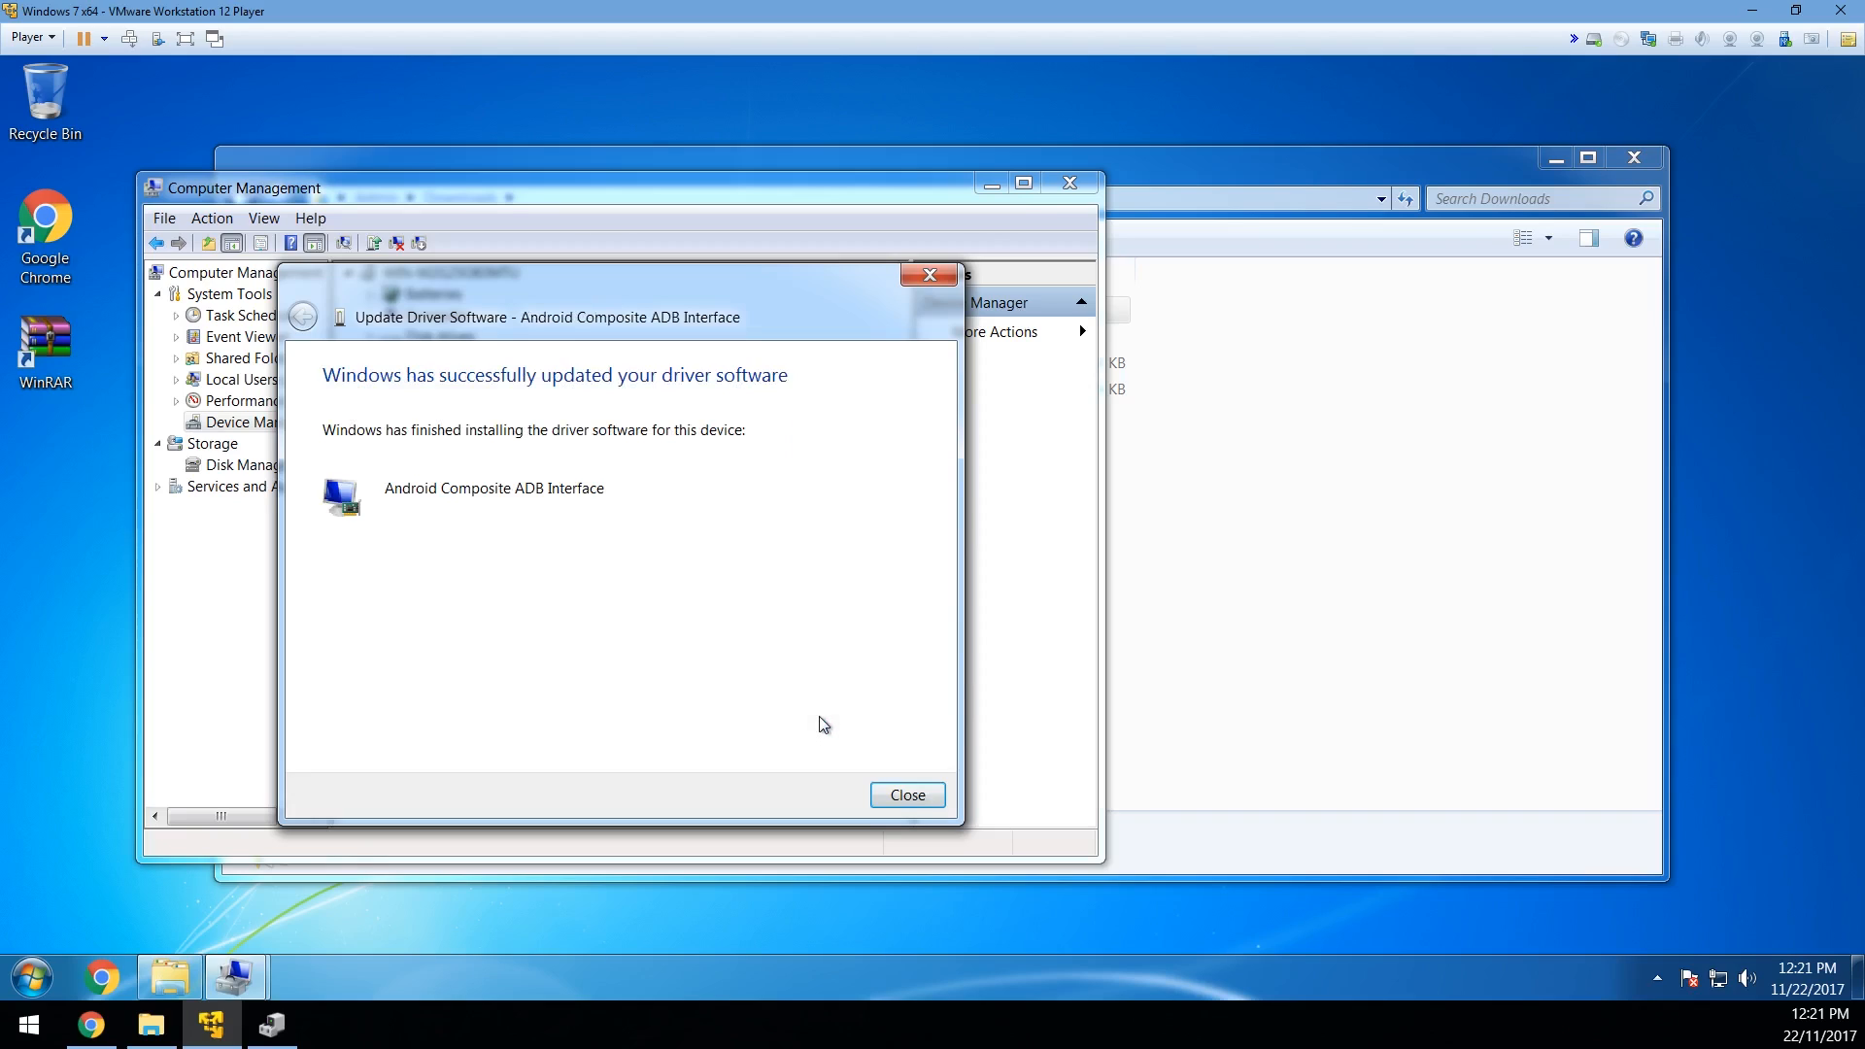
mouse_move(907, 794)
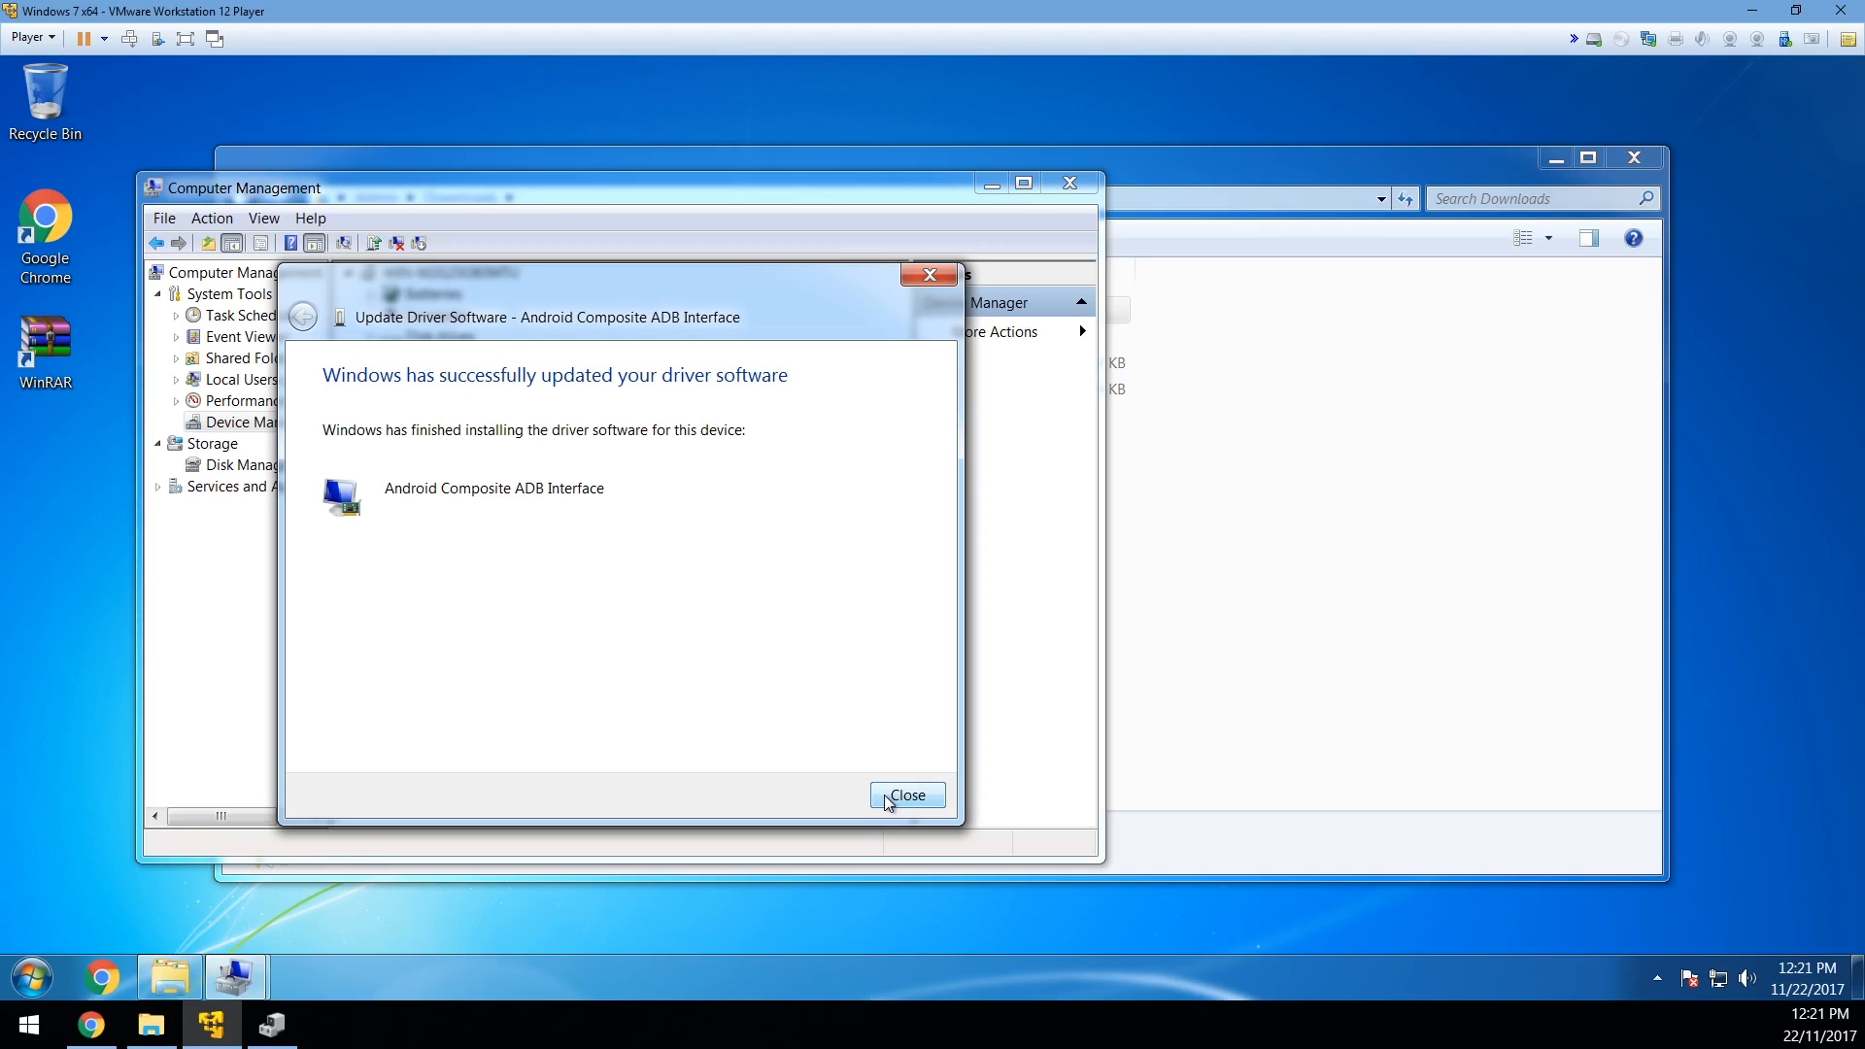
click(907, 794)
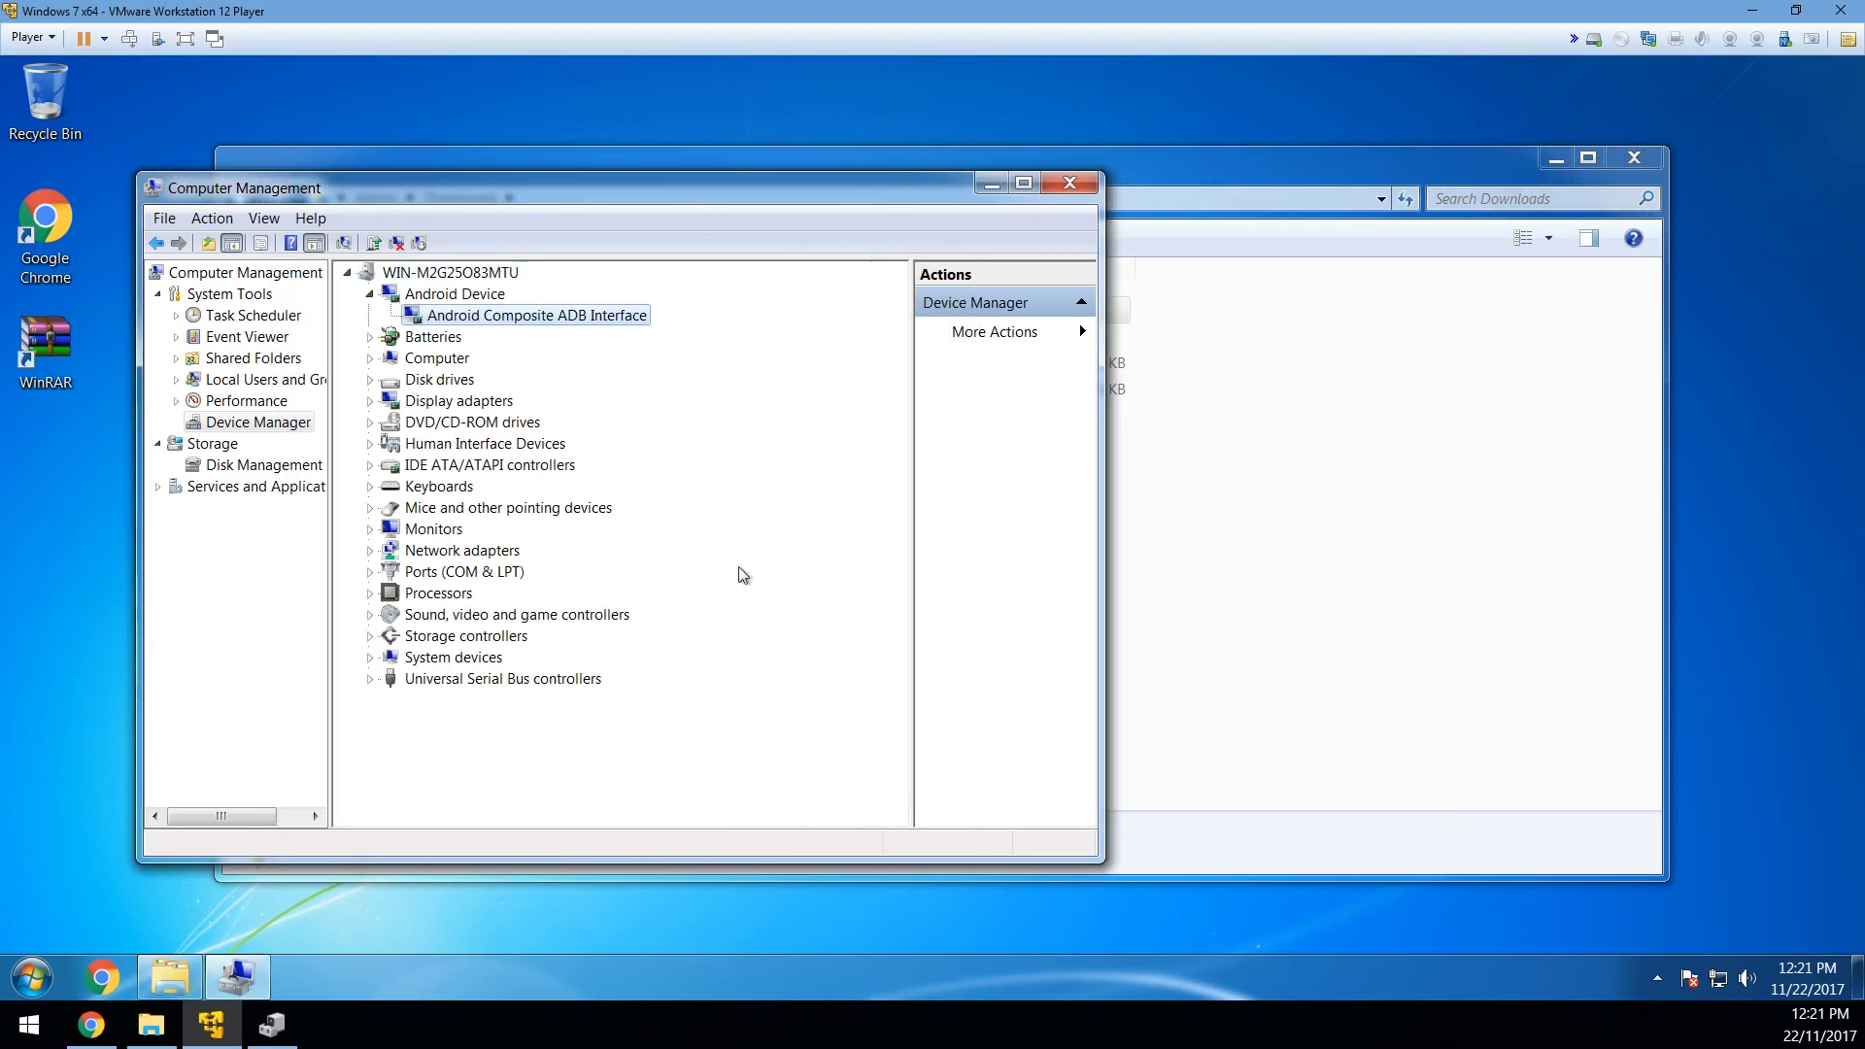
mouse_move(730, 439)
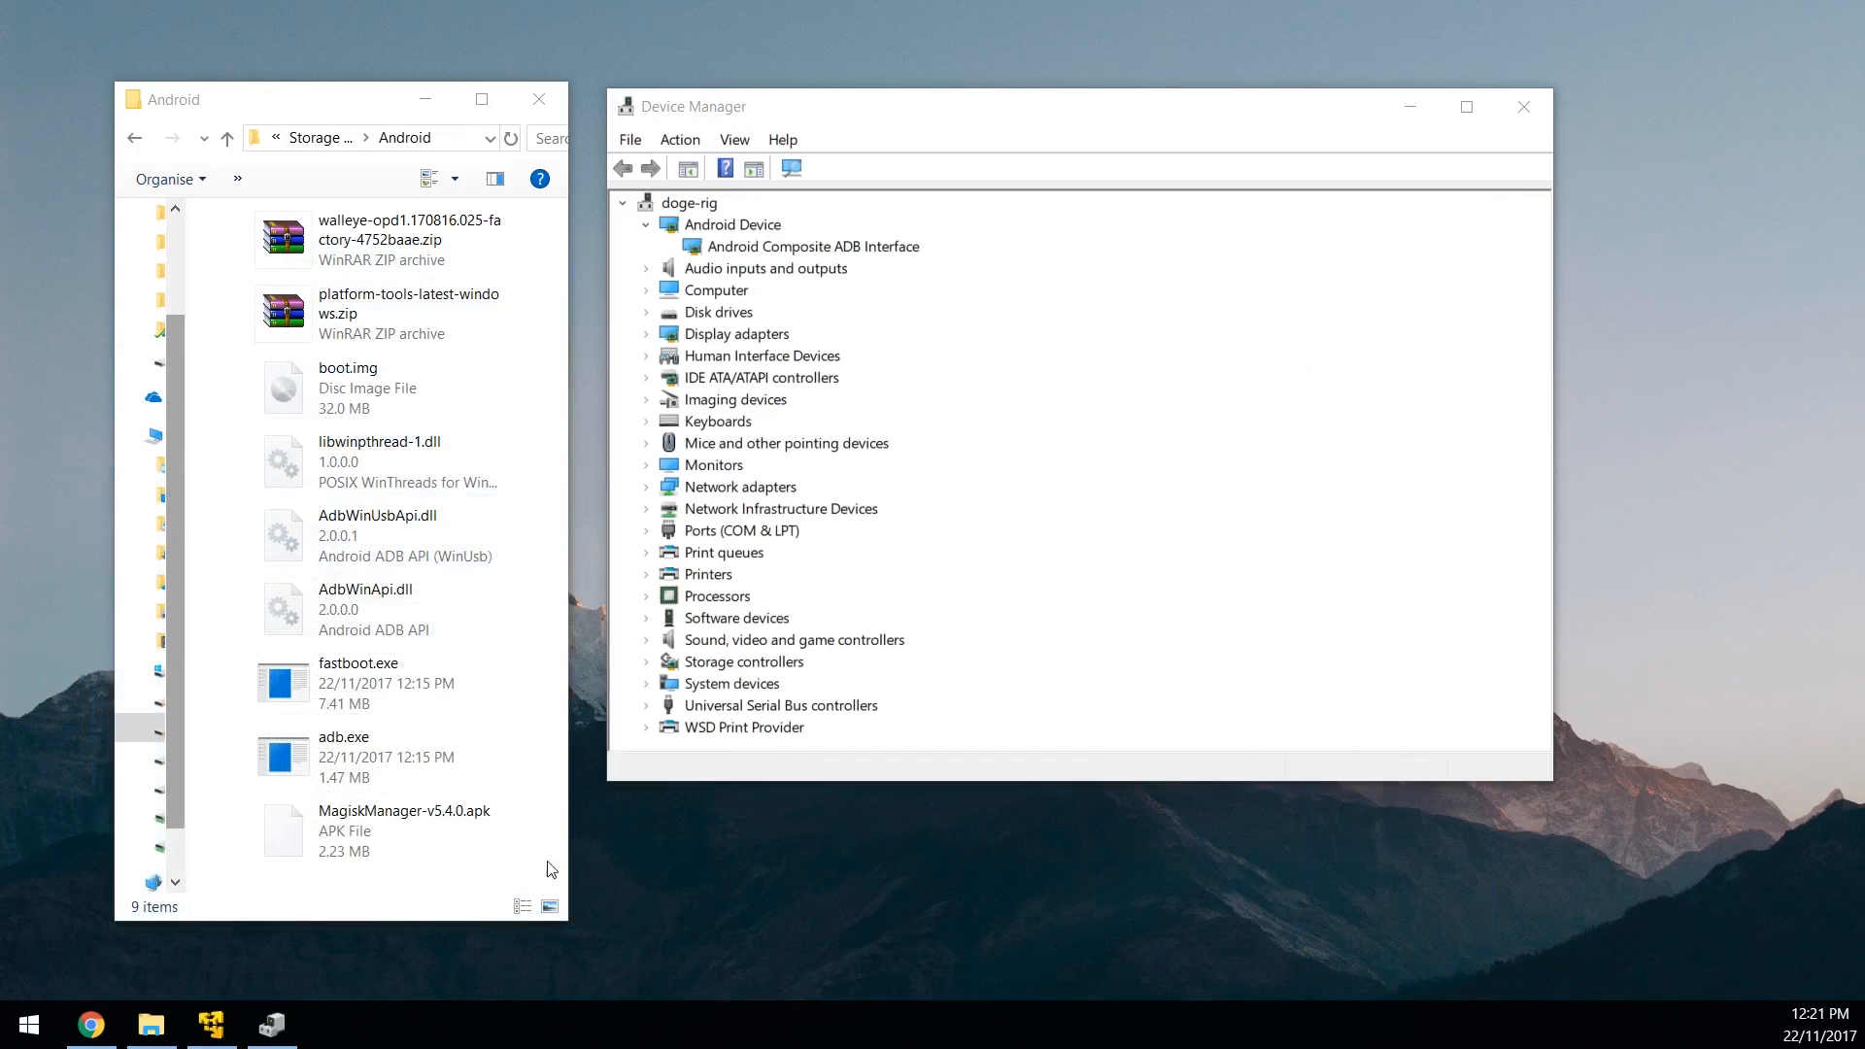
Step: Launch a ConEmu console from the E:\Android folder containing adb.exe
click(357, 387)
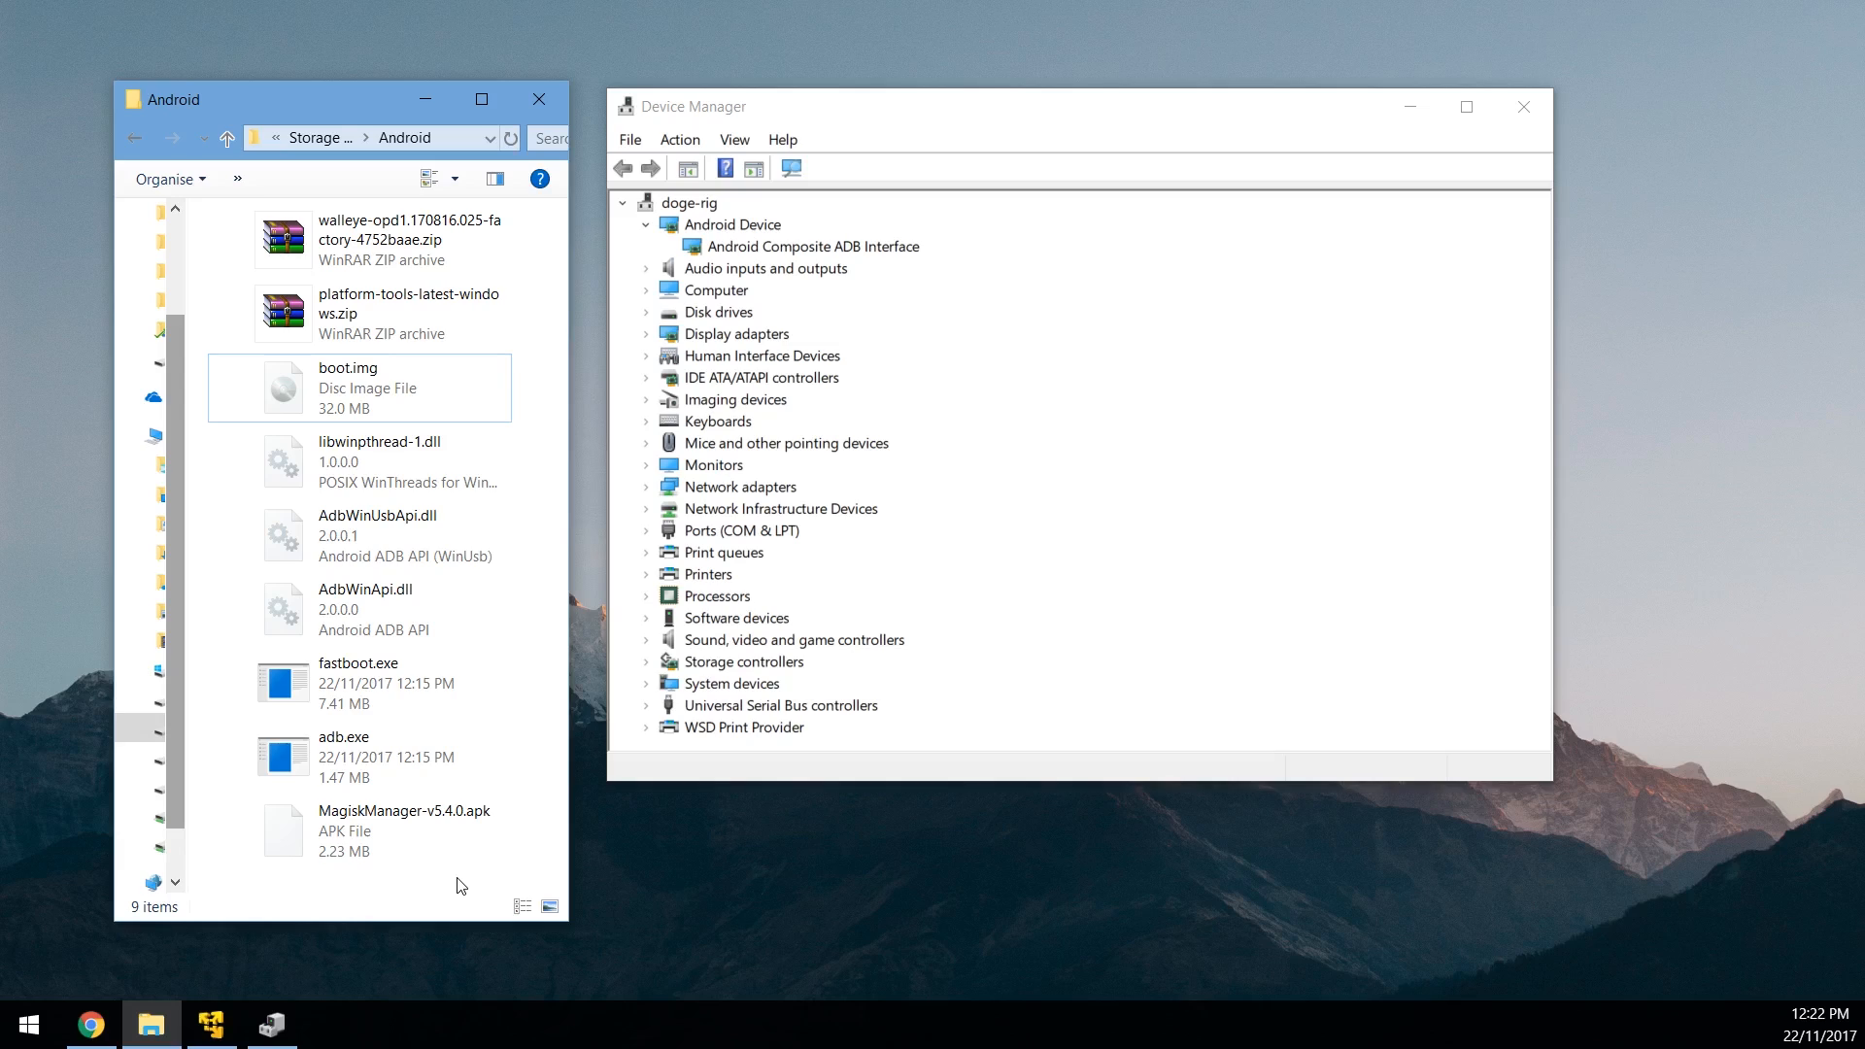
click(380, 462)
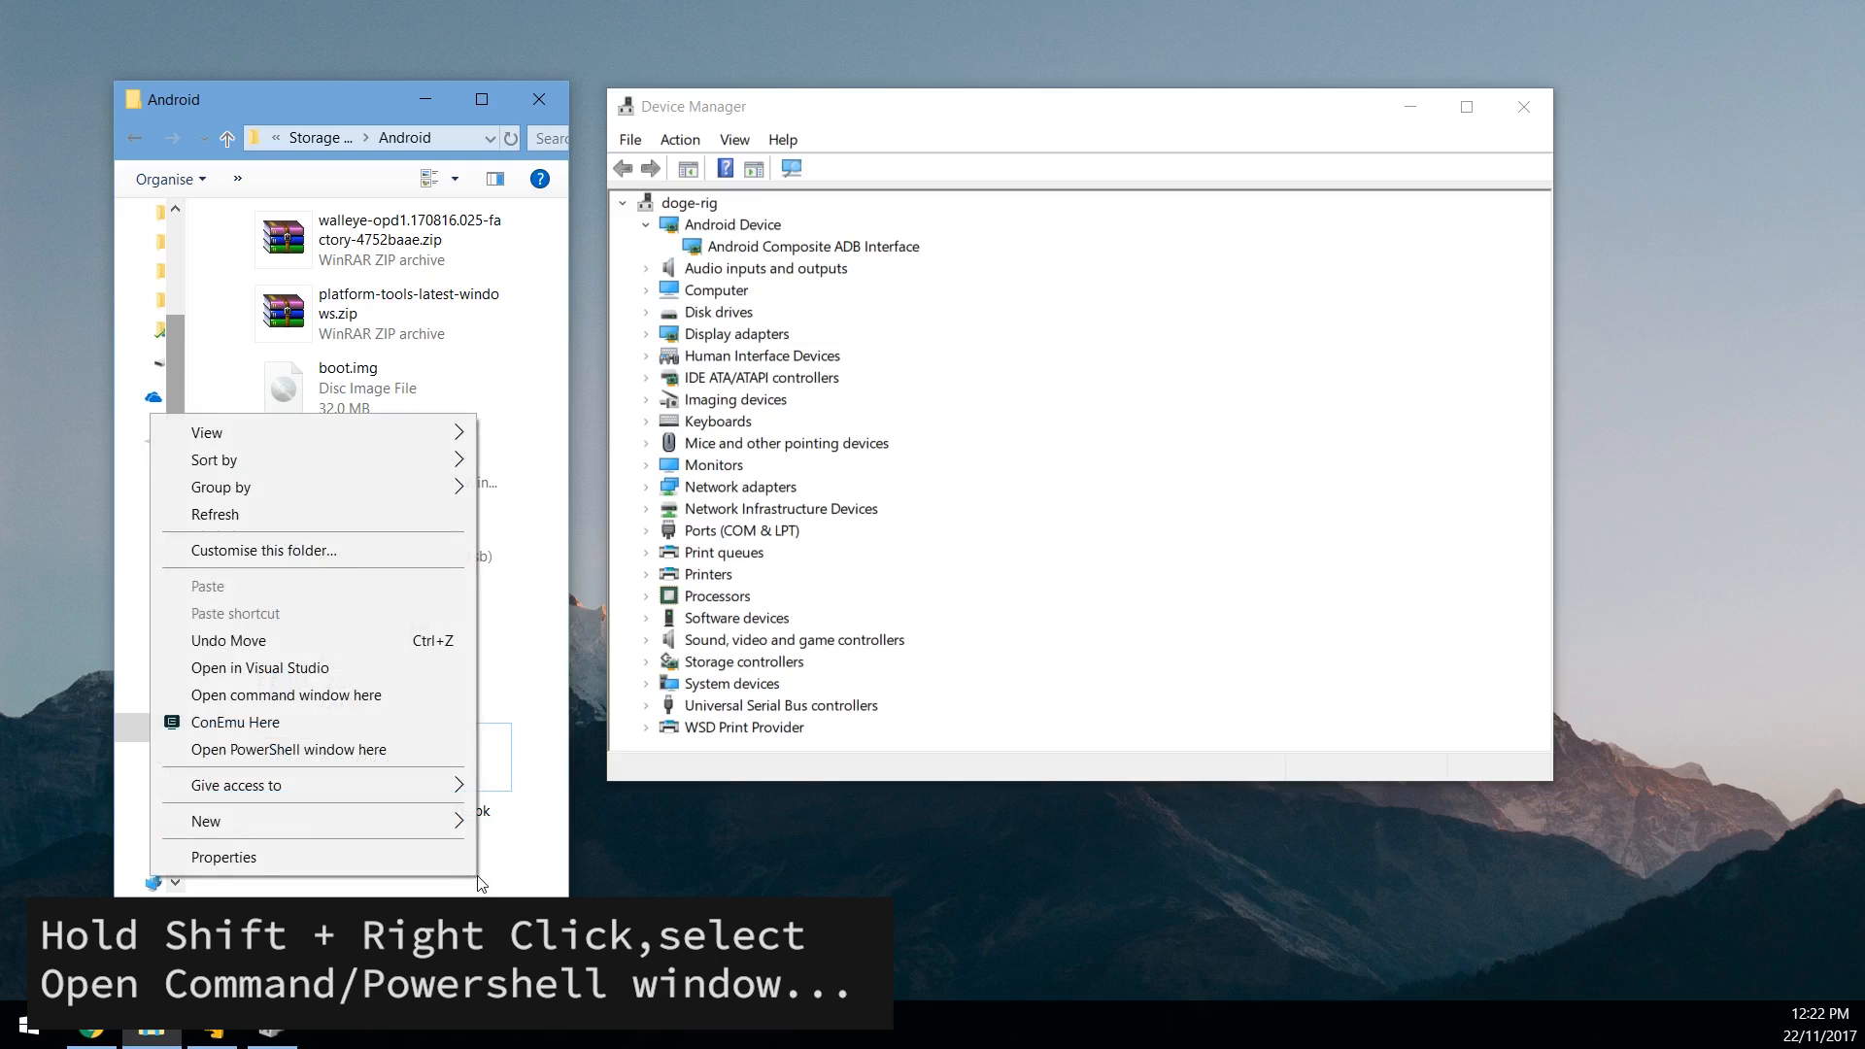
click(235, 722)
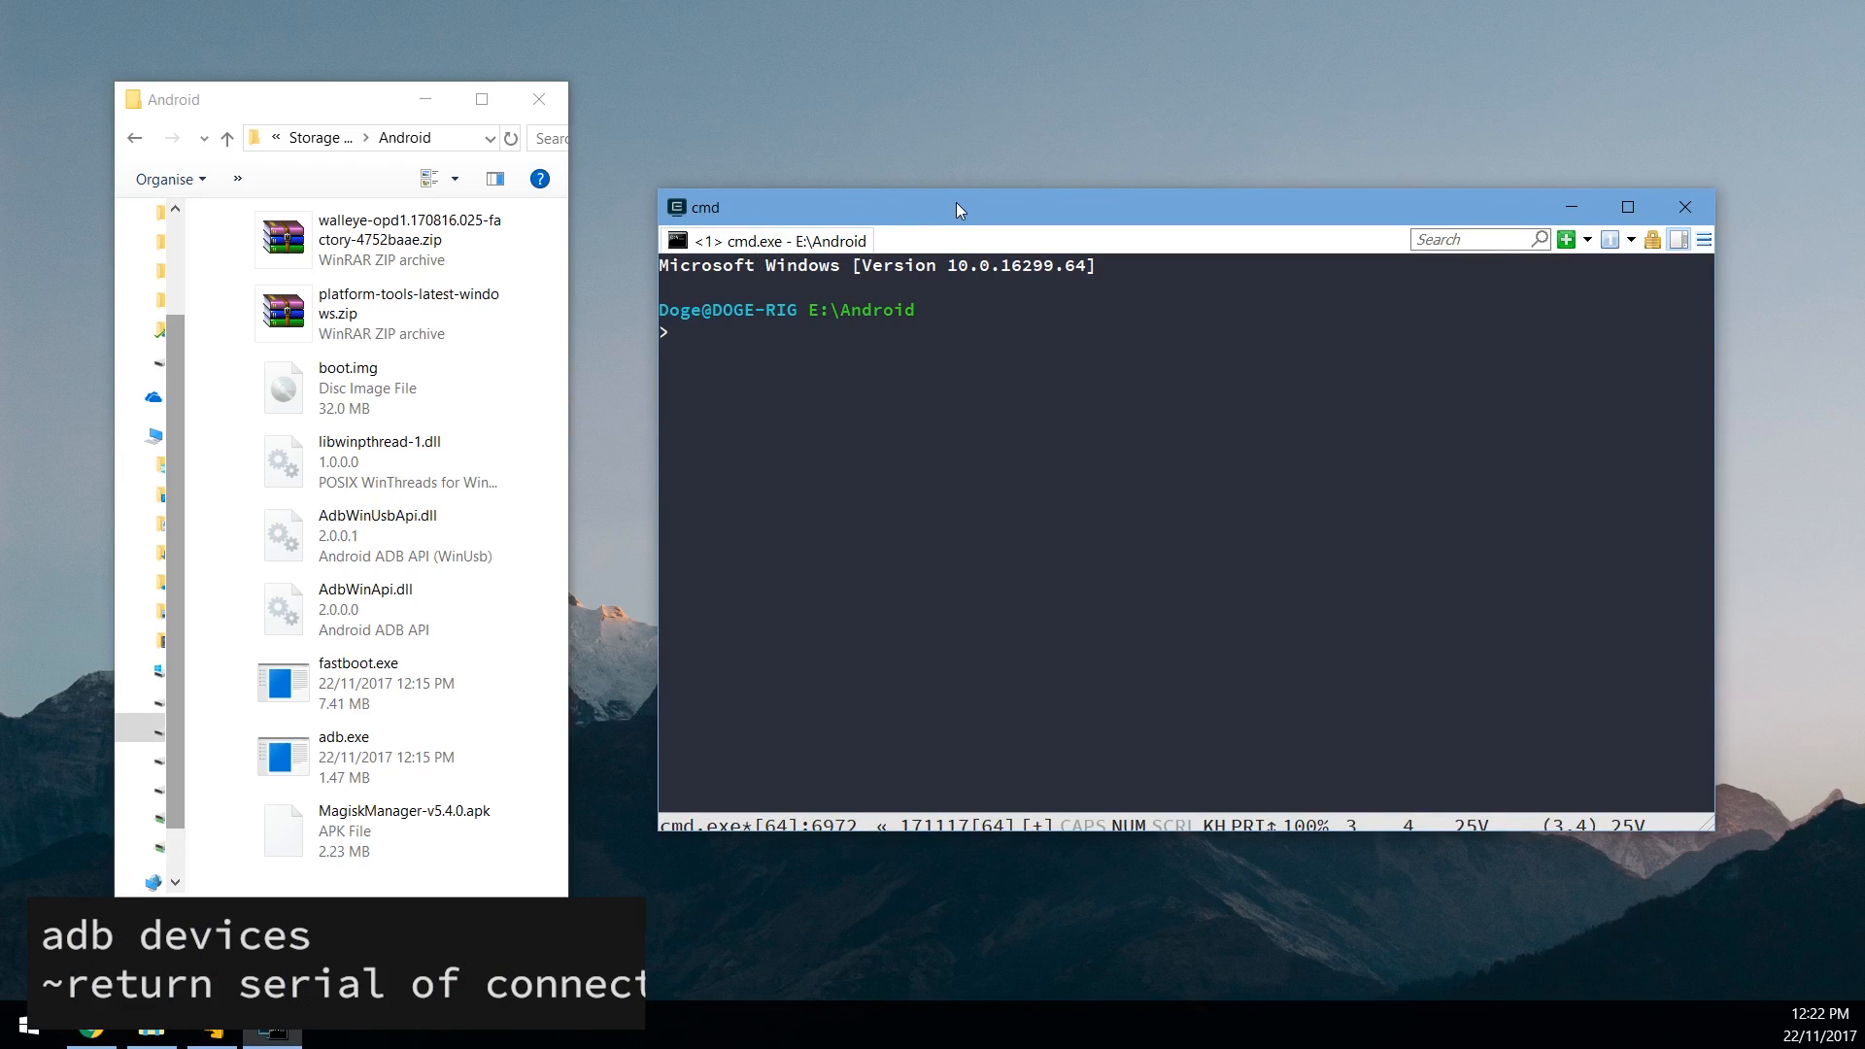
Step: Run adb devices to list the phones attached over USB
text(adb device)
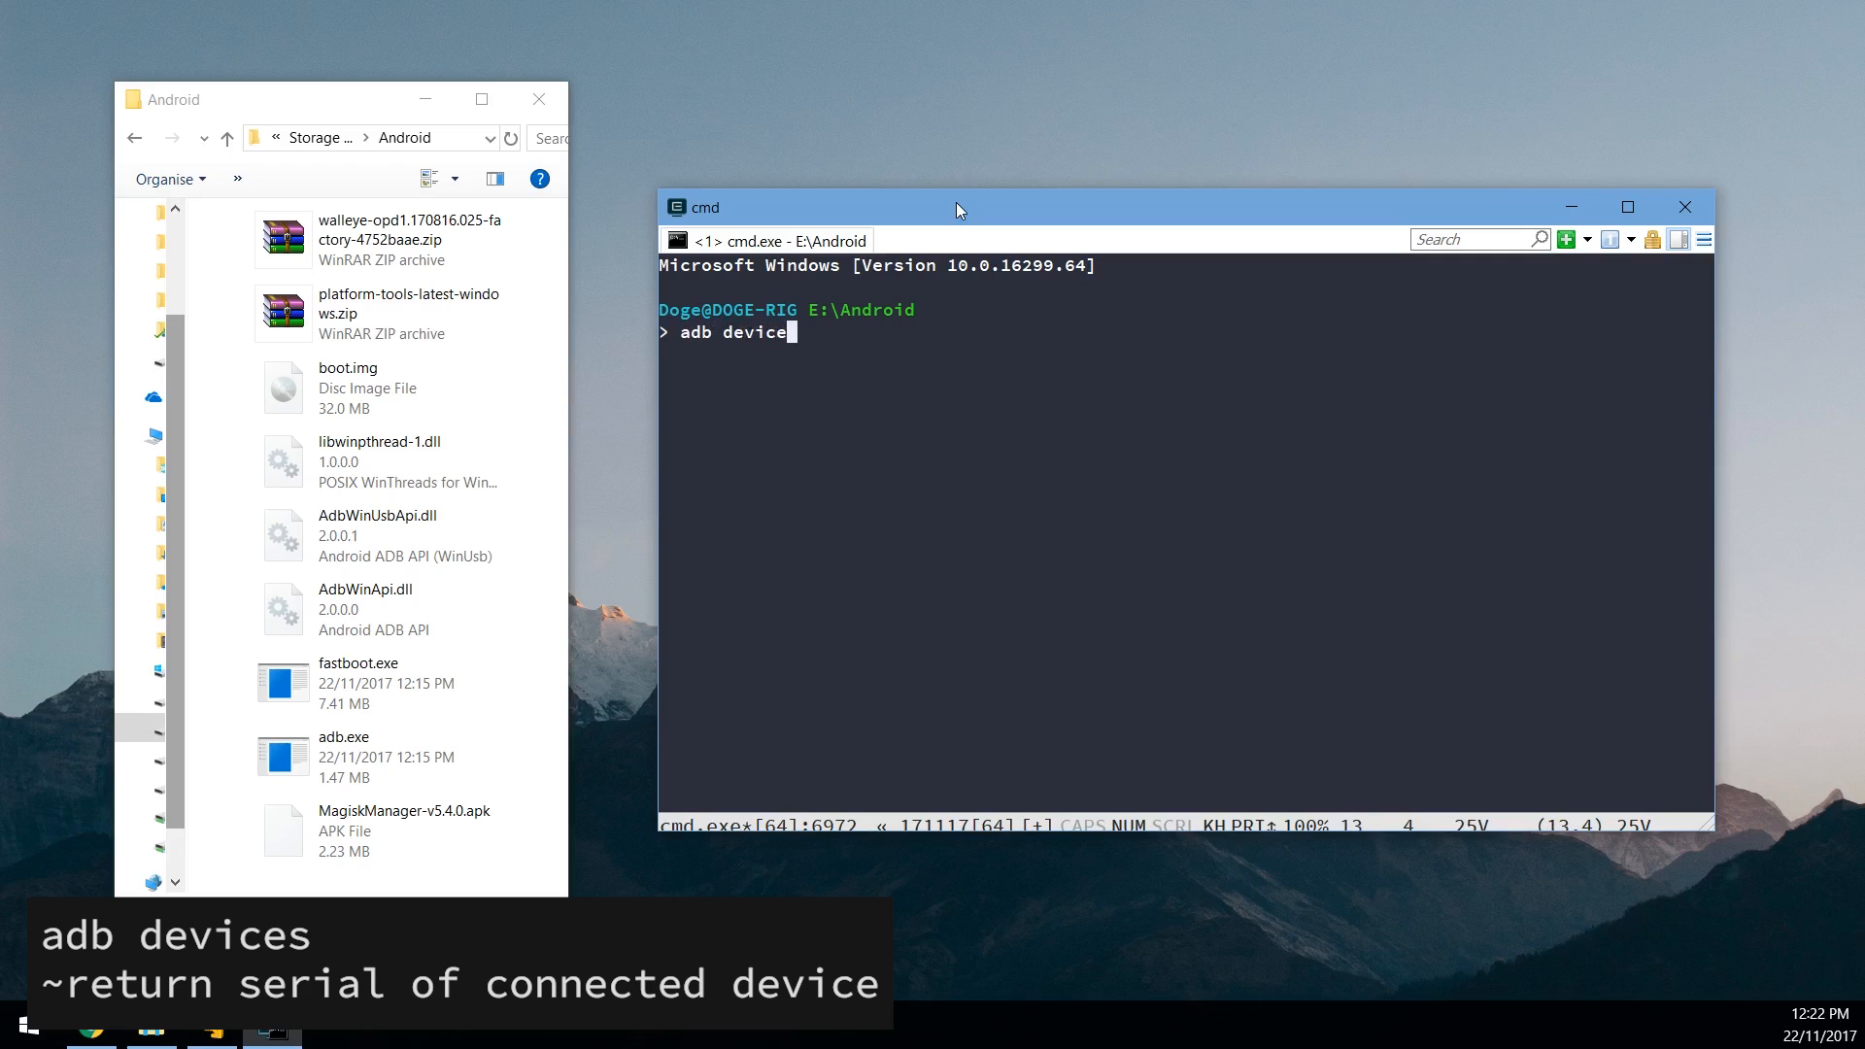
key(Return)
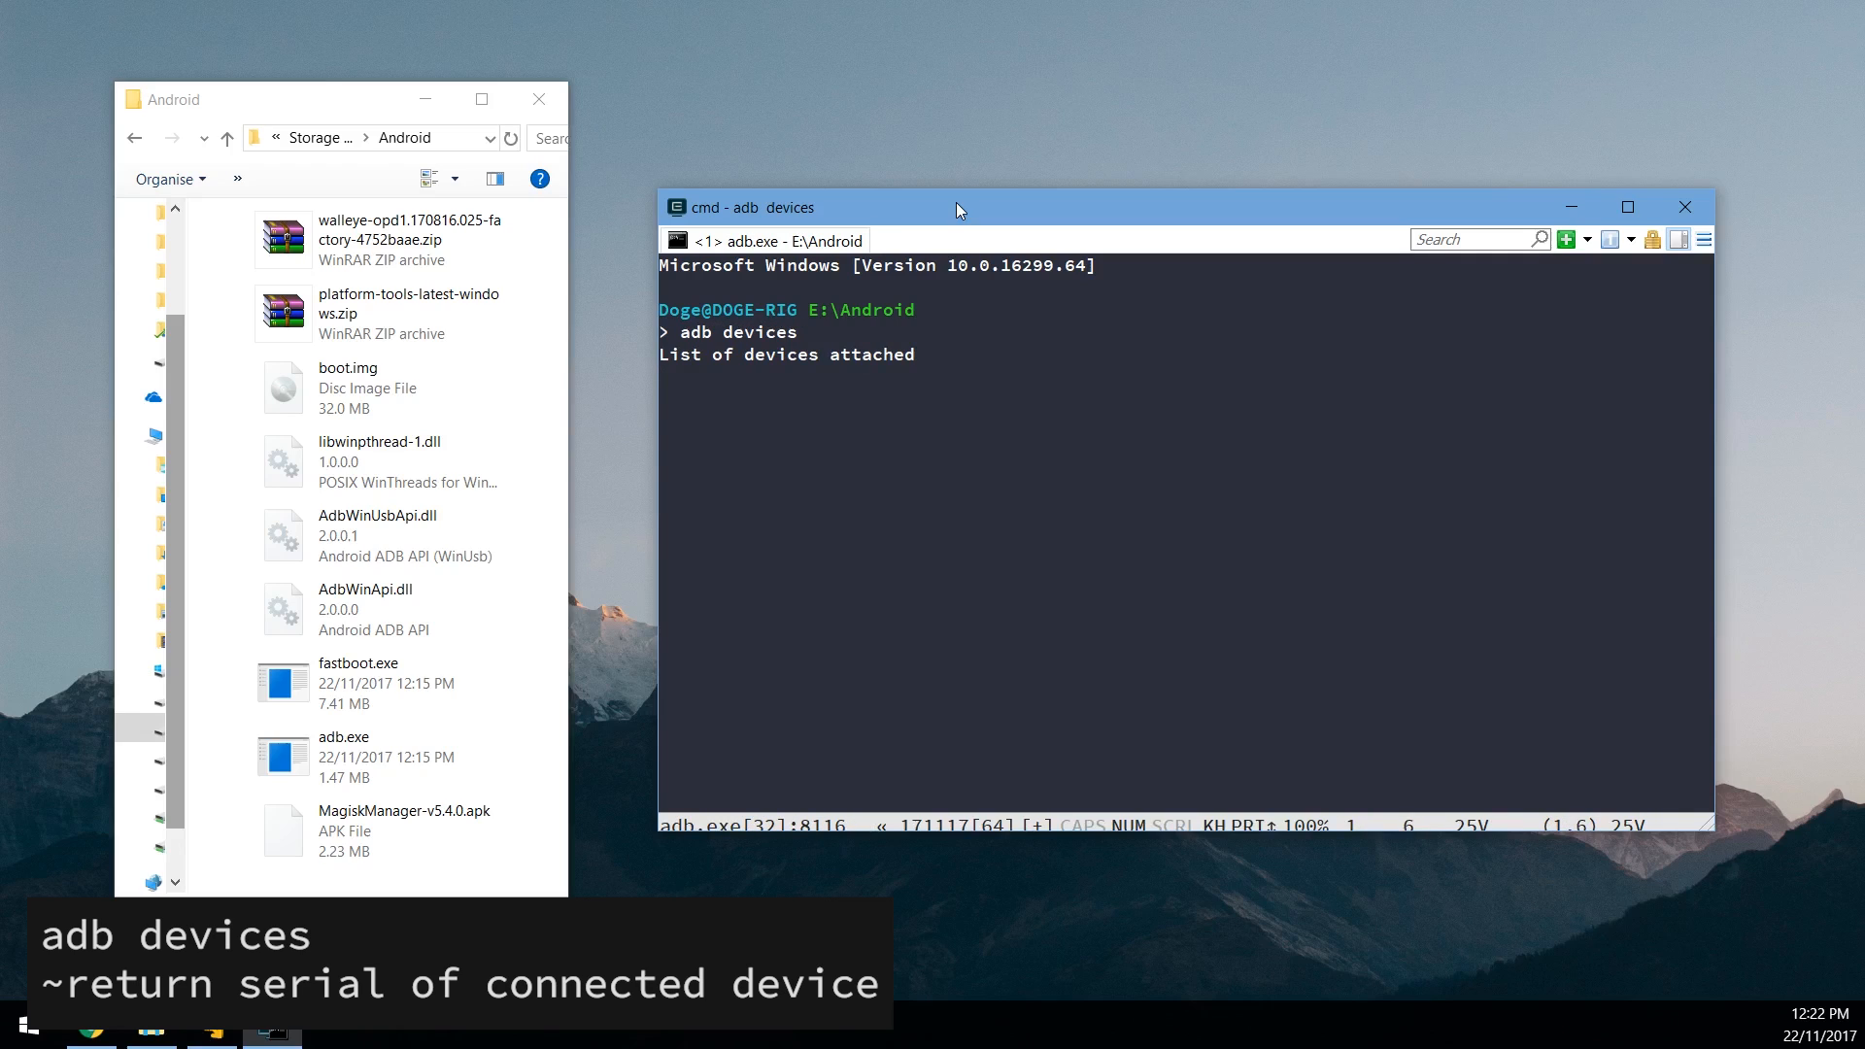